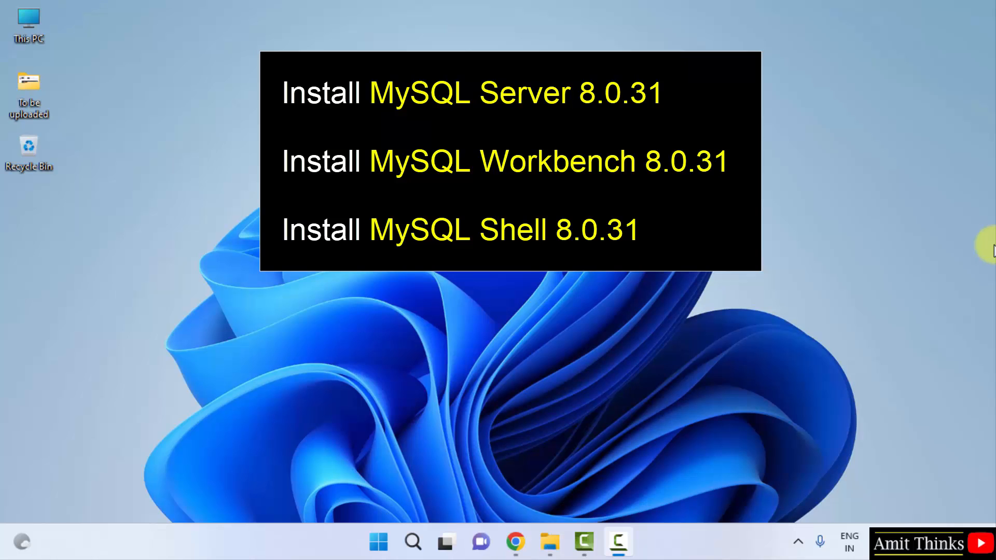
Launch Google Chrome from the taskbar on a blank new tab.
left_click(515, 543)
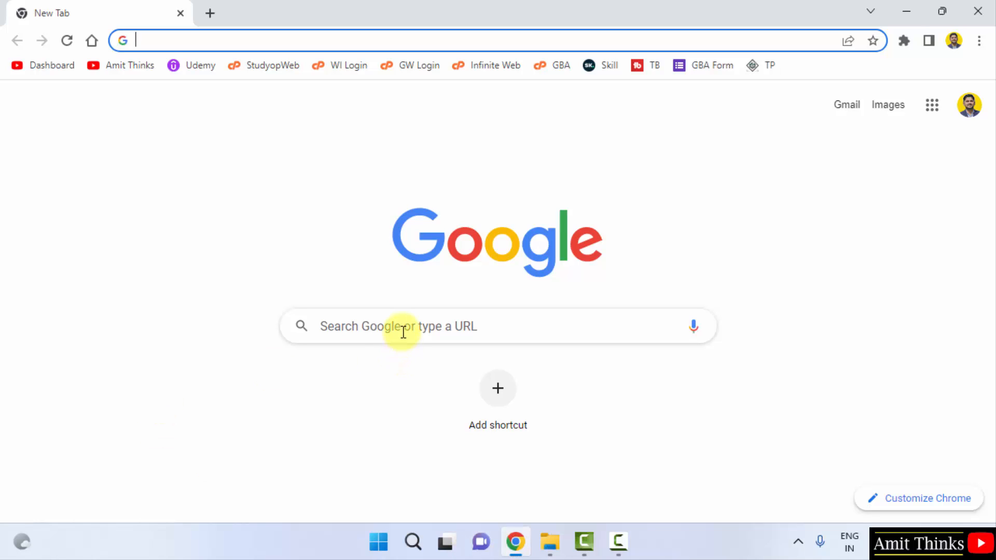
Search 'mysql', open mysql.com, and go to MySQL Community (GPL) Downloads.
type("mysql")
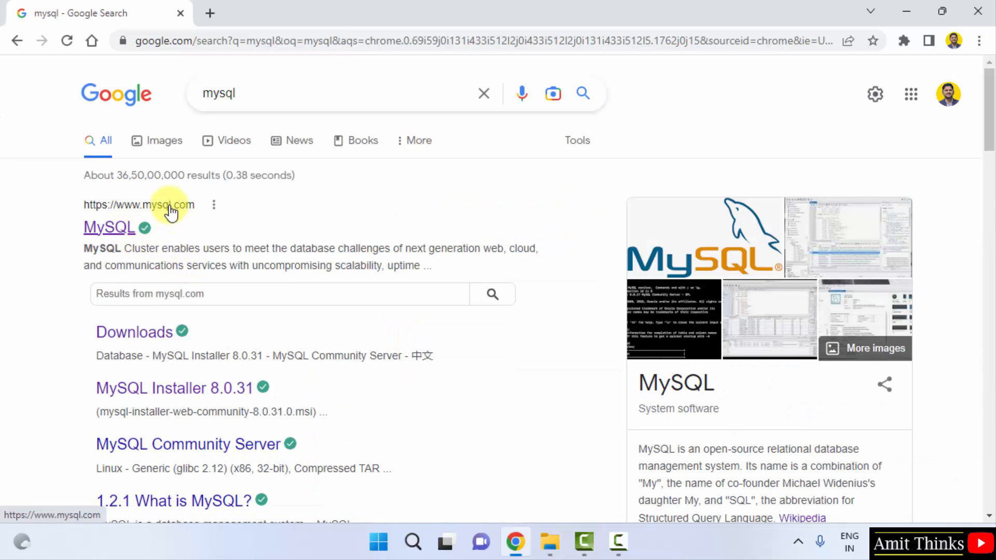
left_click(108, 227)
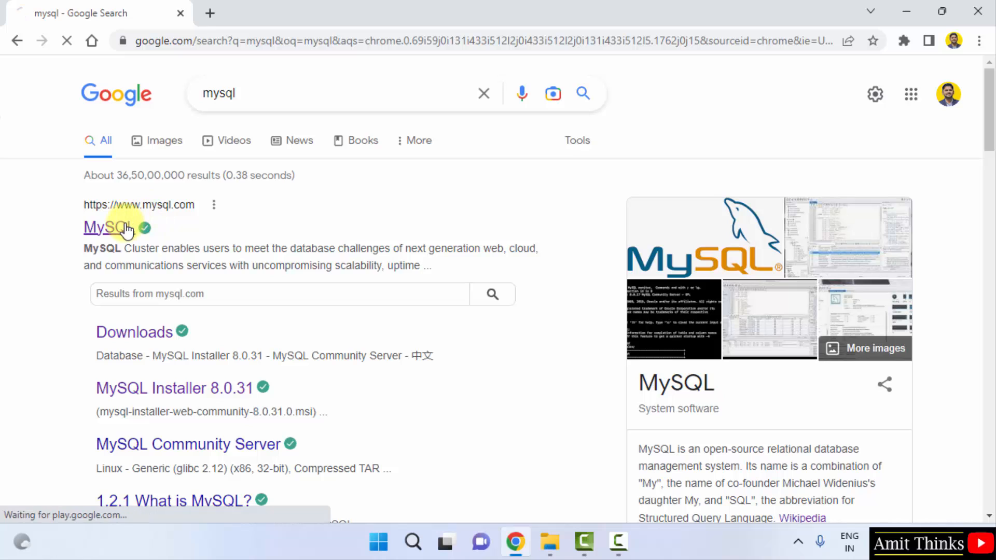
left_click(106, 227)
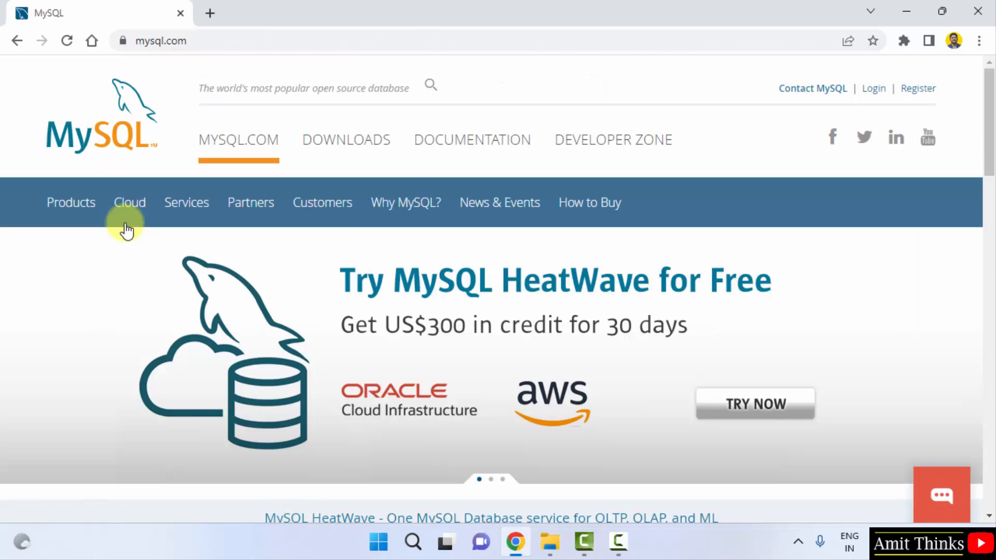
left_click(345, 140)
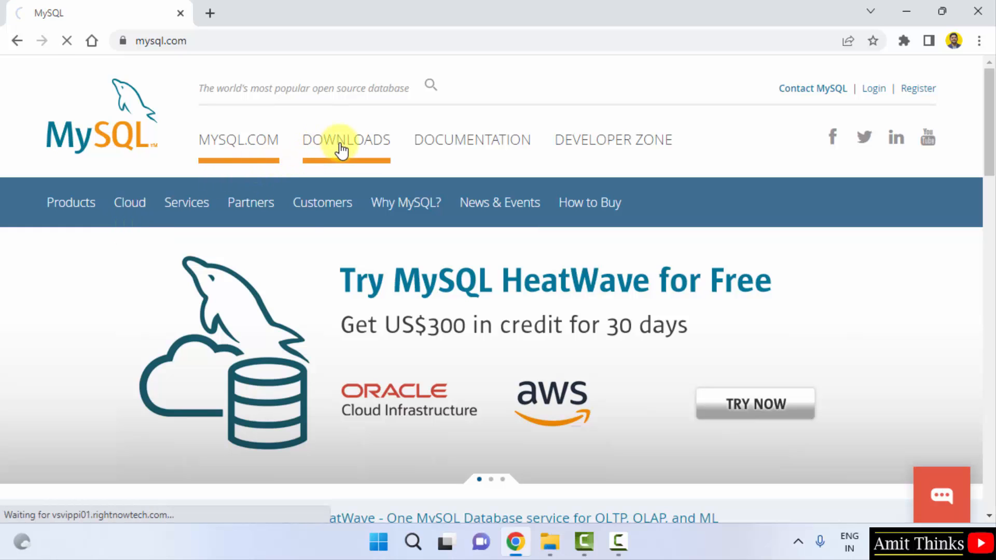
left_click(346, 140)
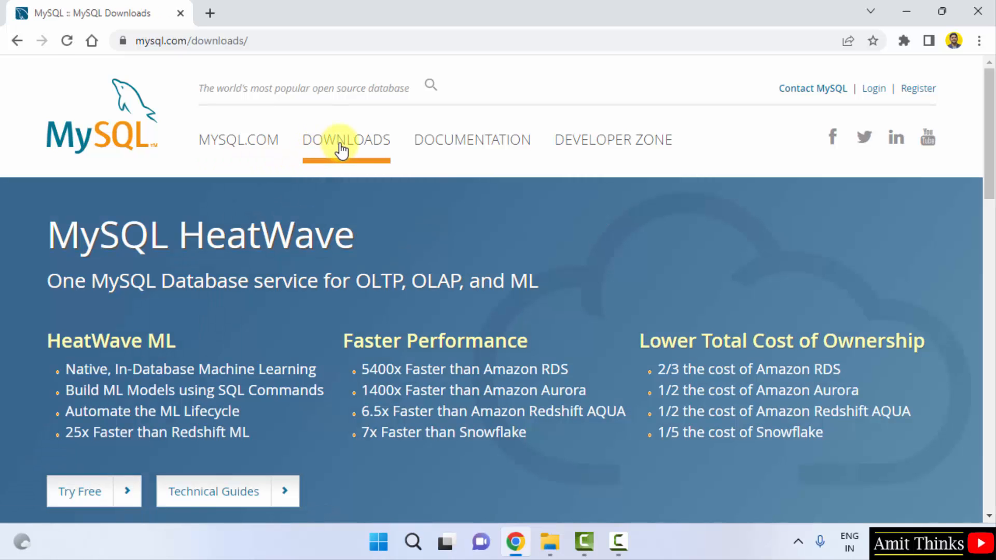
scroll("down", 3)
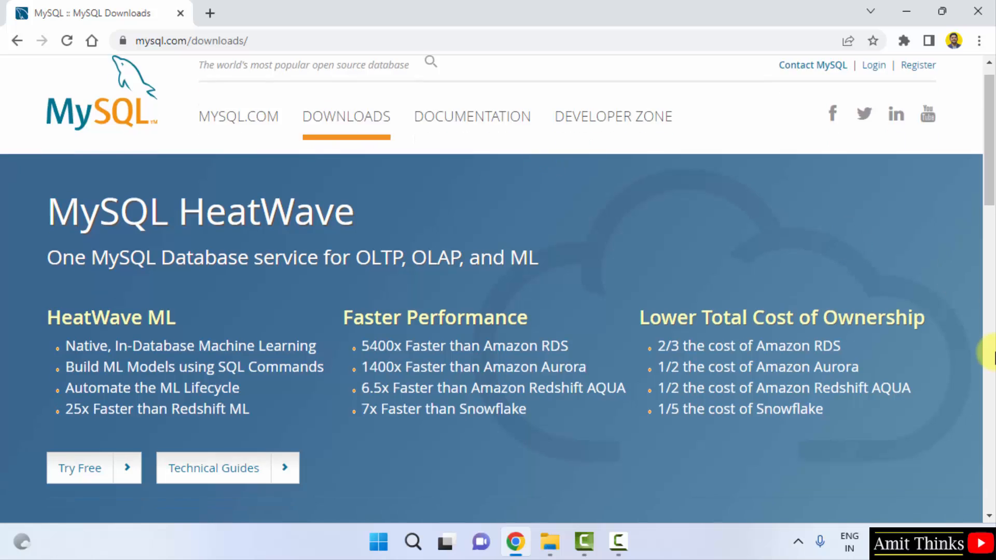
scroll("down", 3)
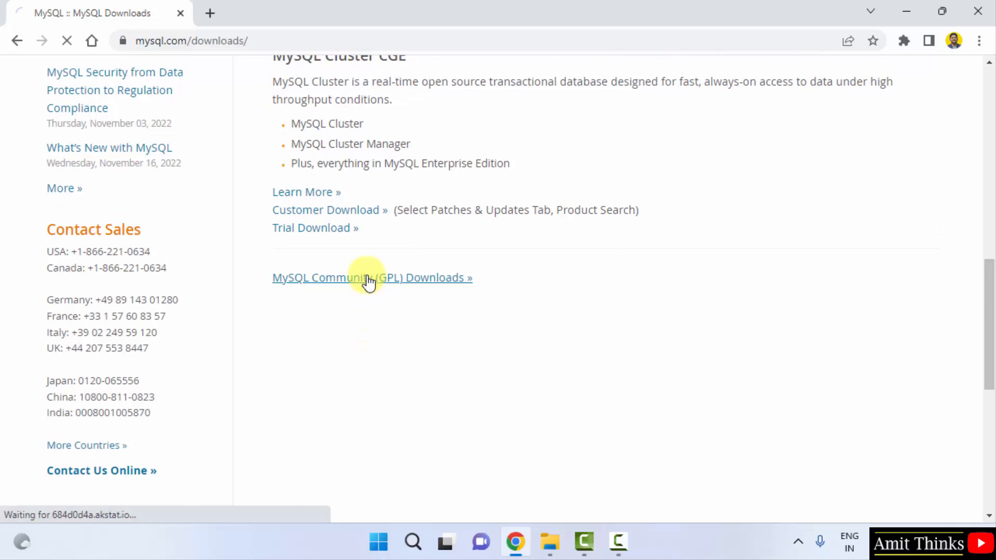
left_click(373, 277)
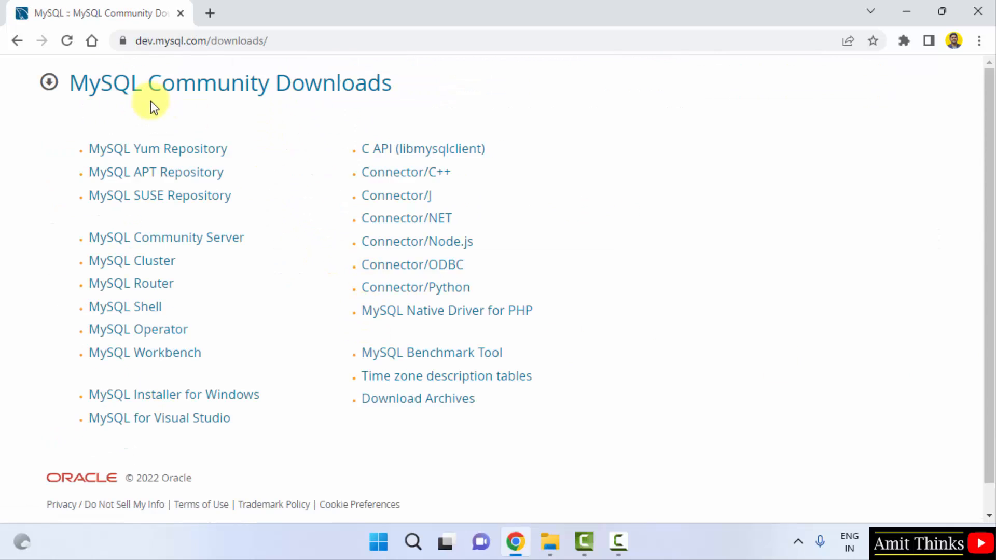
mouse_move(173, 395)
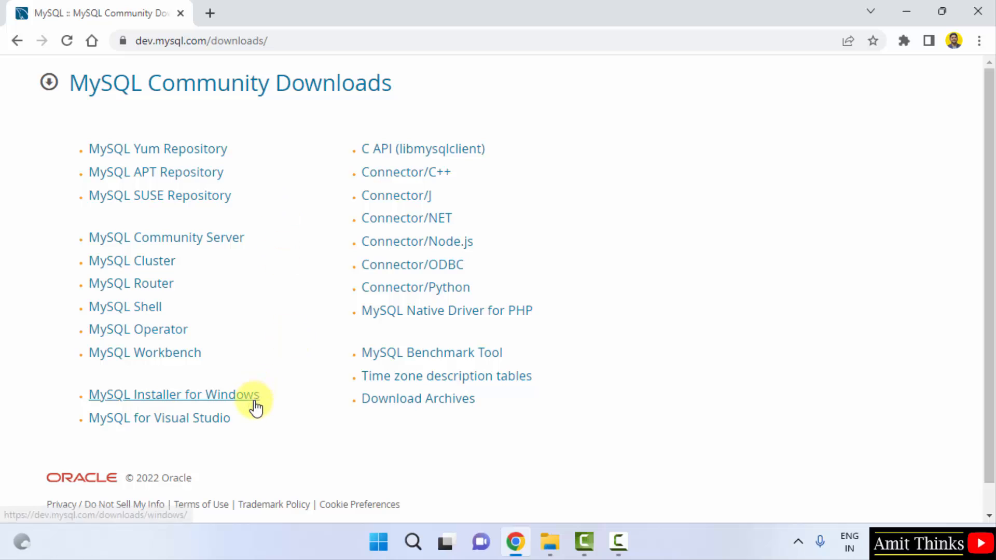
Open MySQL Installer for Windows and download the 431.7M mysql-installer-community-8.0.31.0.msi.
left_click(174, 395)
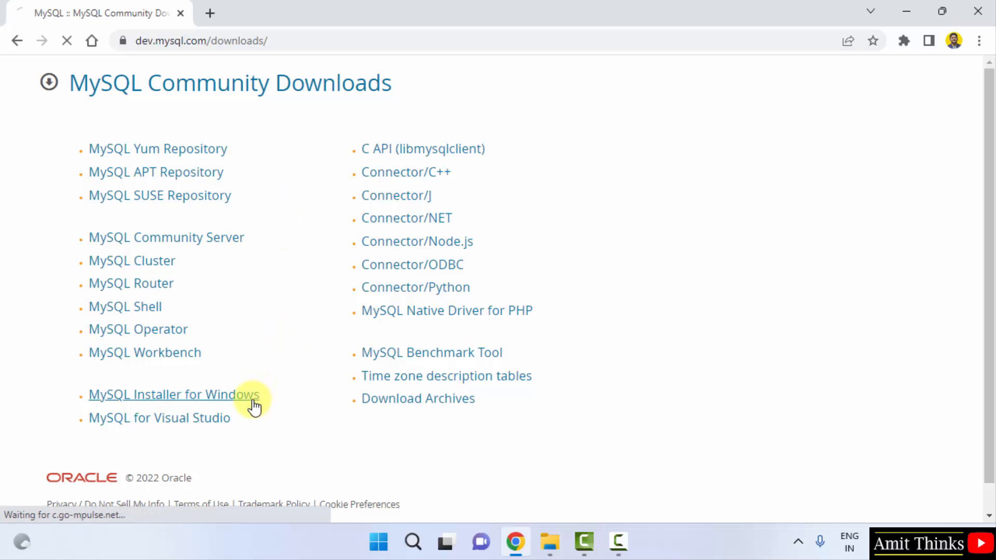
left_click(173, 395)
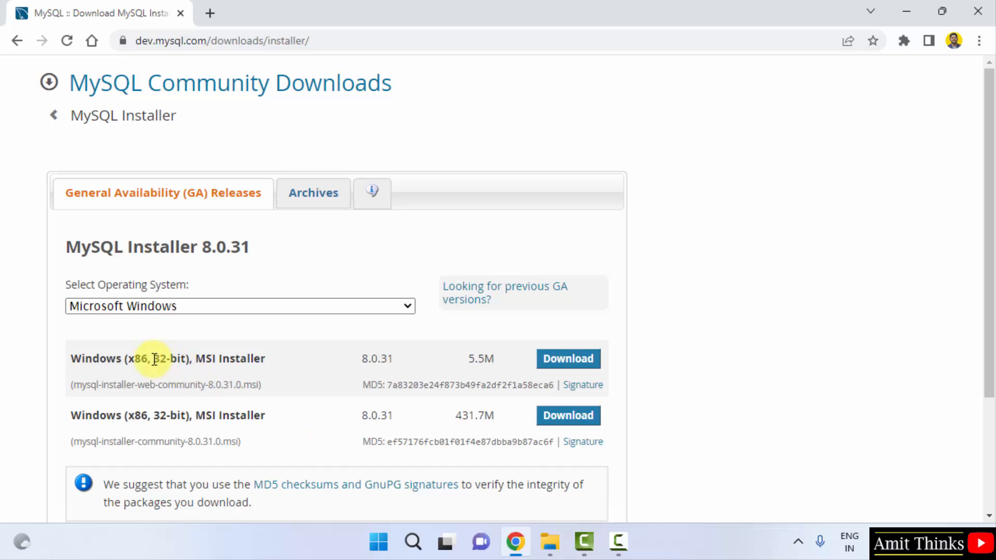
double_click(170, 358)
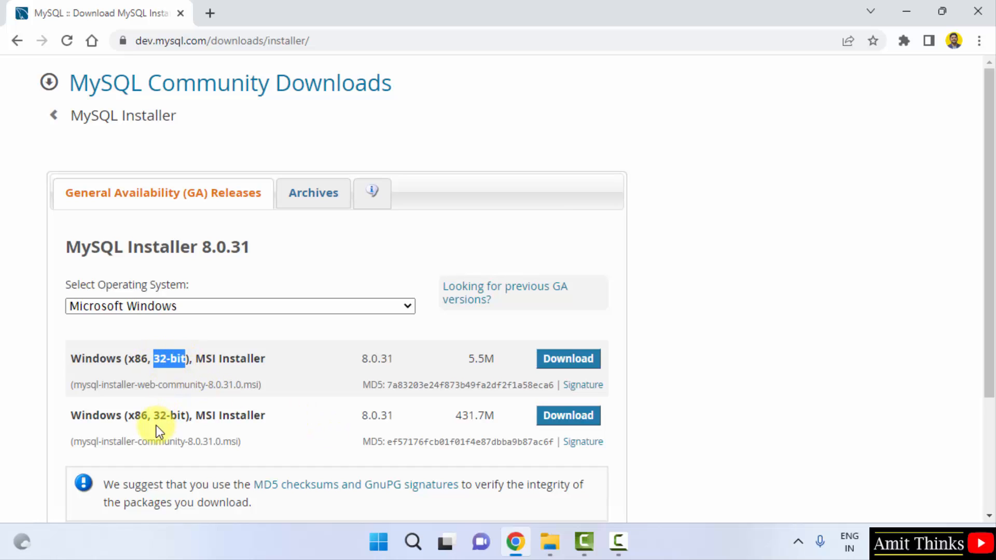
double_click(170, 415)
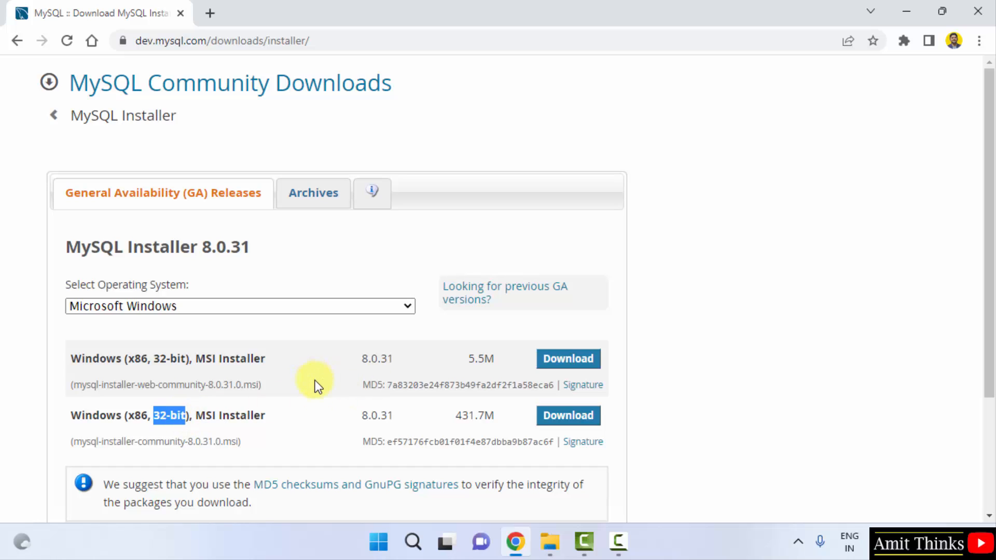
left_click(567, 415)
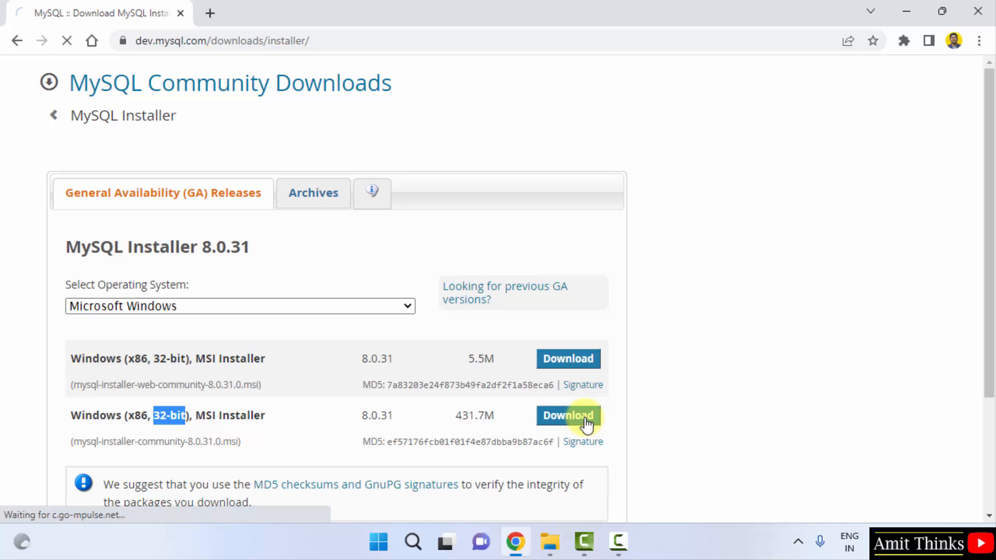
left_click(567, 415)
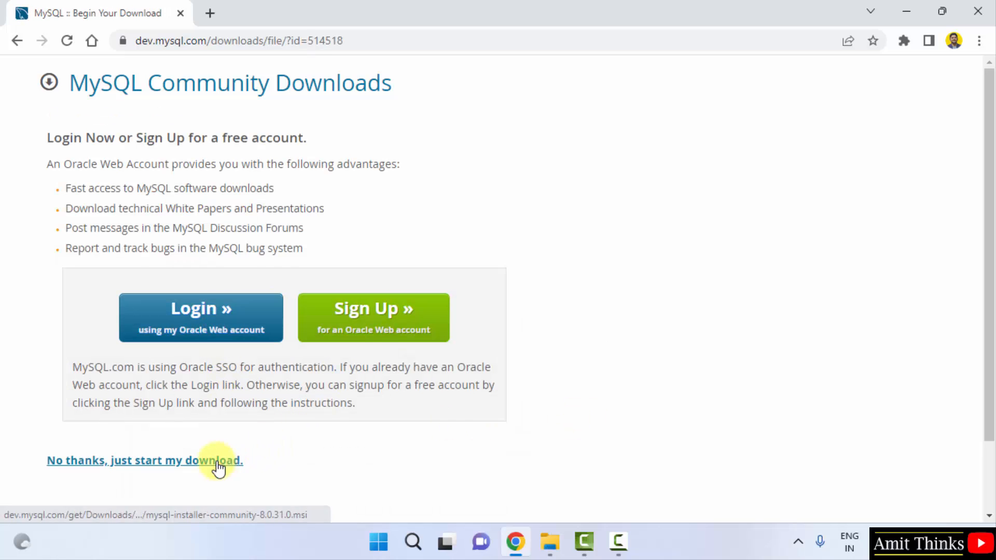
Skip the Oracle login, download the 8.0.31 installer, and run the .msi.
left_click(145, 461)
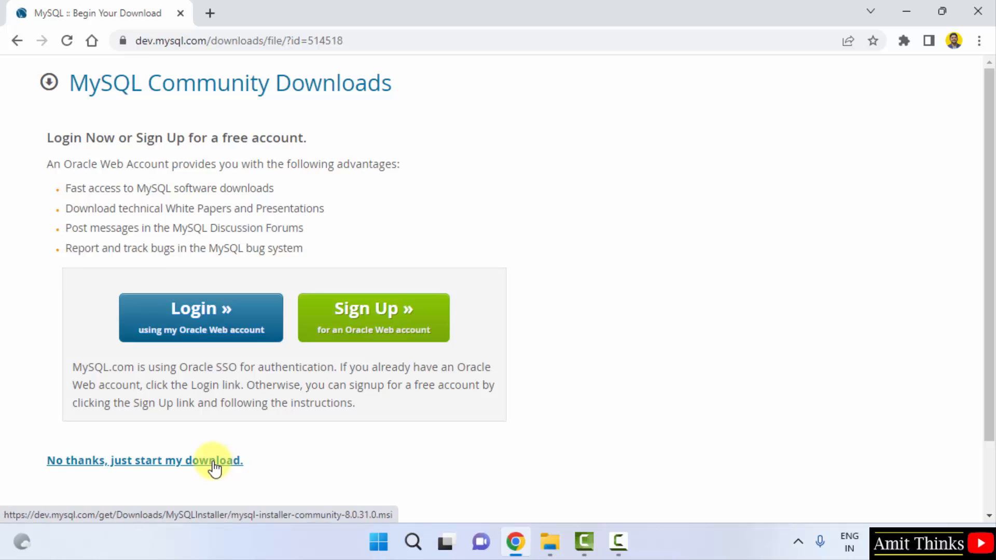
left_click(145, 460)
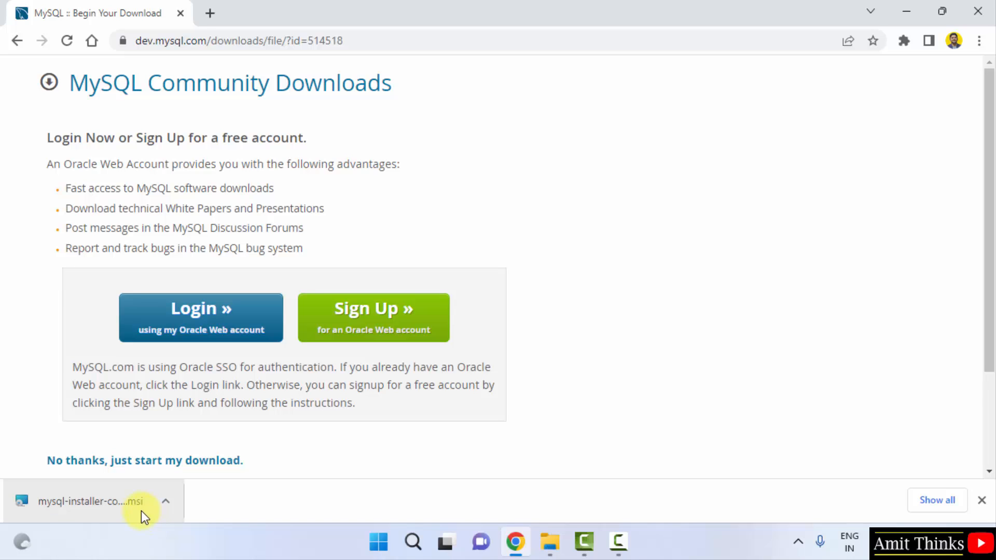
left_click(89, 501)
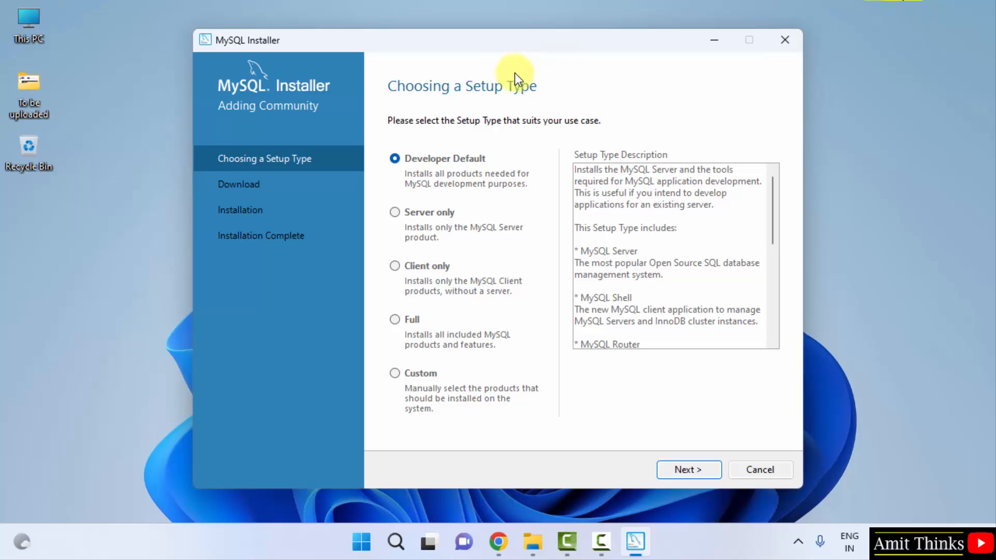
mouse_move(407, 194)
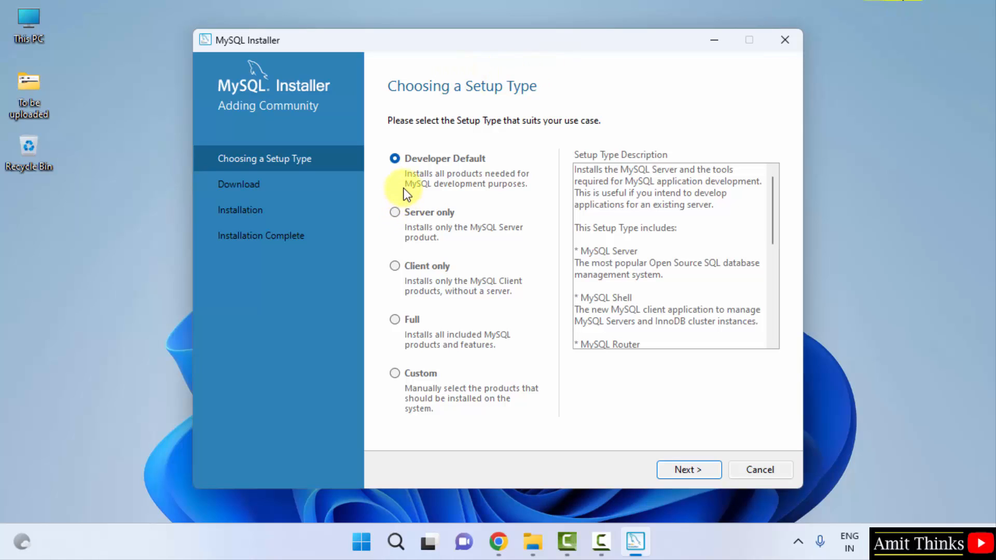
mouse_move(405, 271)
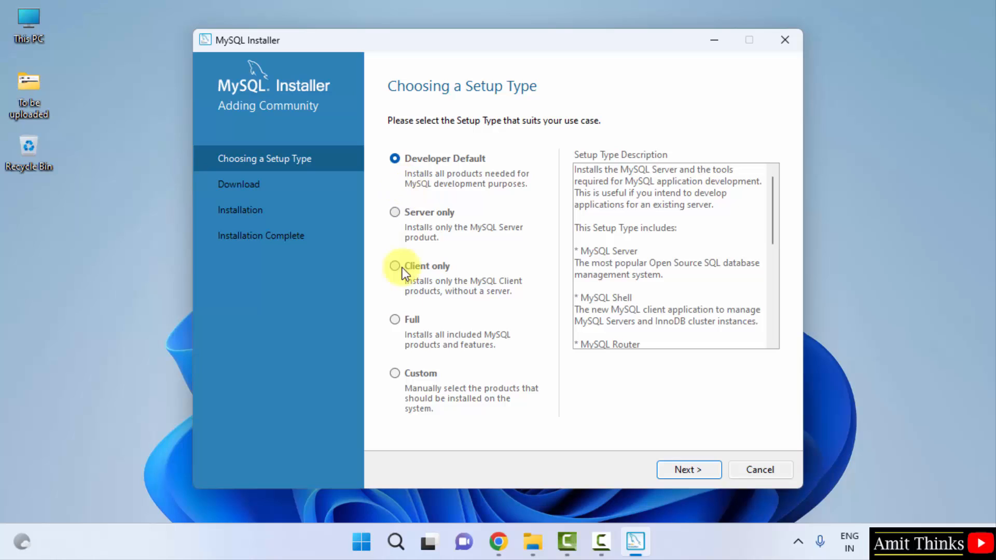
mouse_move(396, 374)
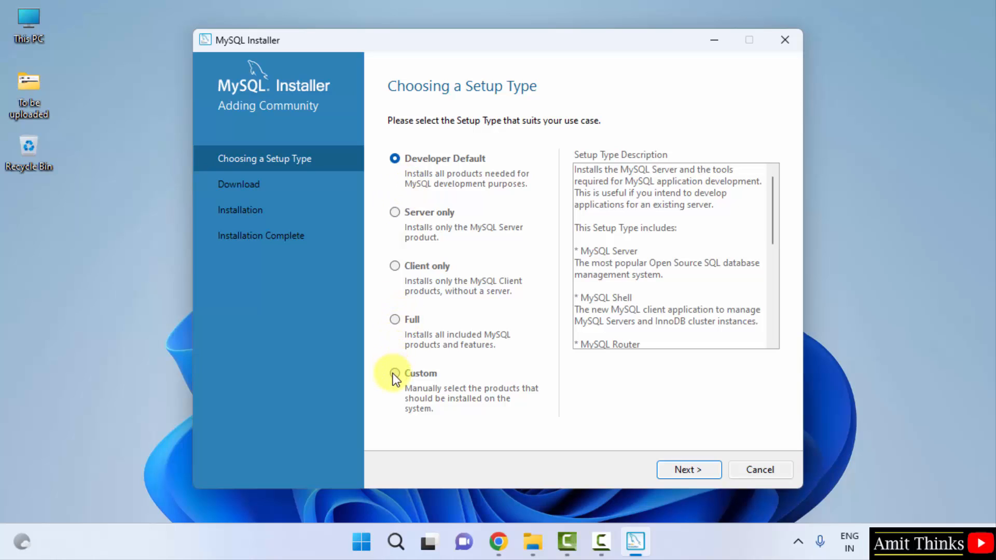
Select the Custom setup type and advance to product selection.
left_click(394, 373)
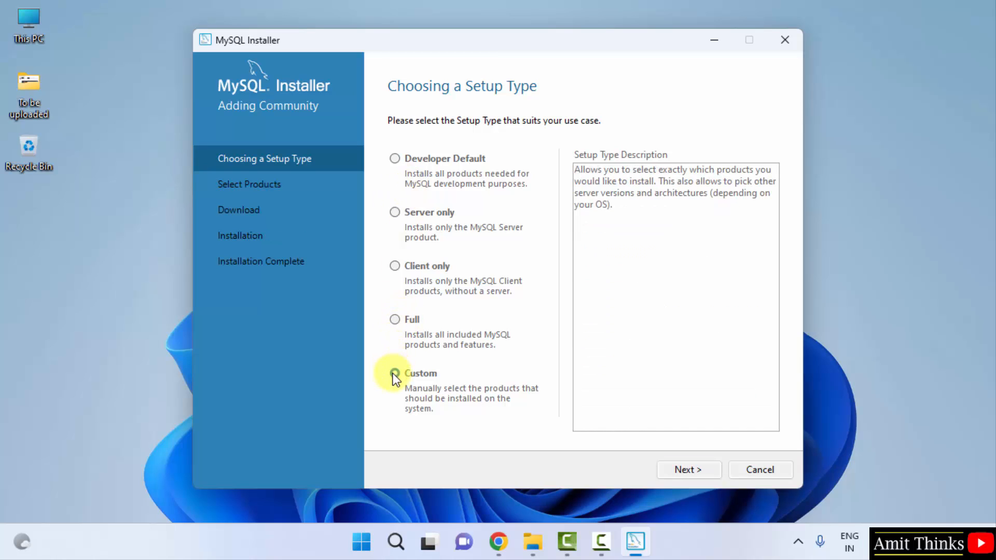
left_click(395, 373)
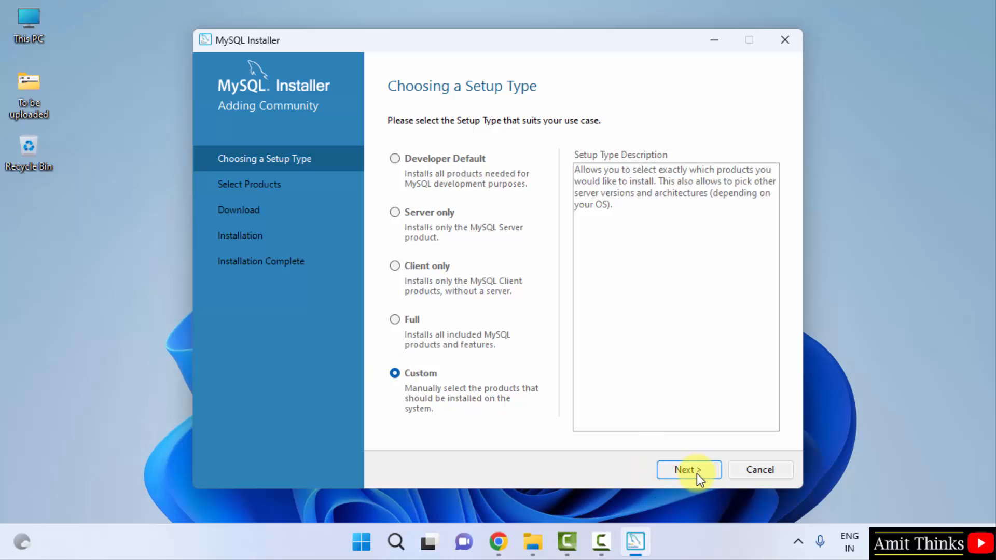
left_click(688, 470)
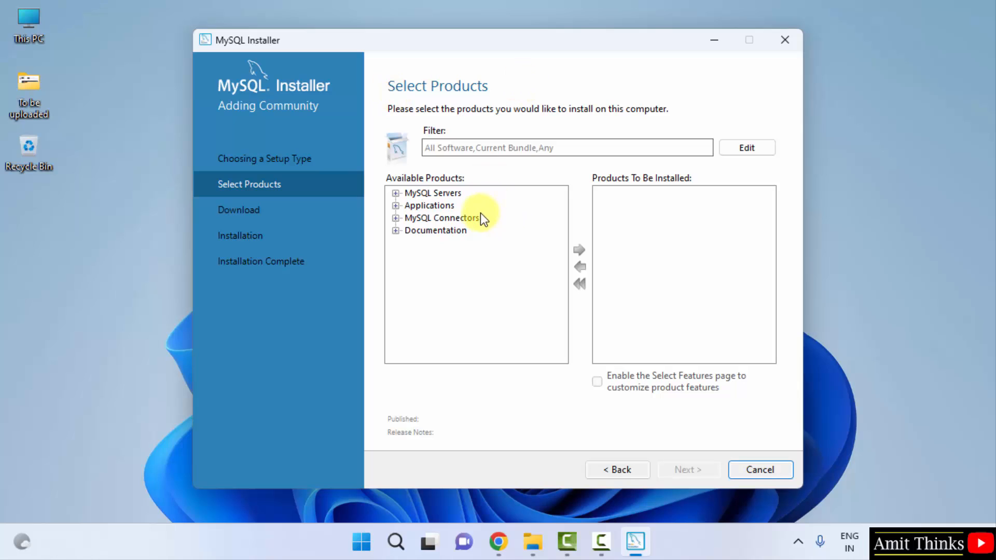
Add MySQL Server 8.0.31 X64 to Products To Be Installed.
left_click(433, 193)
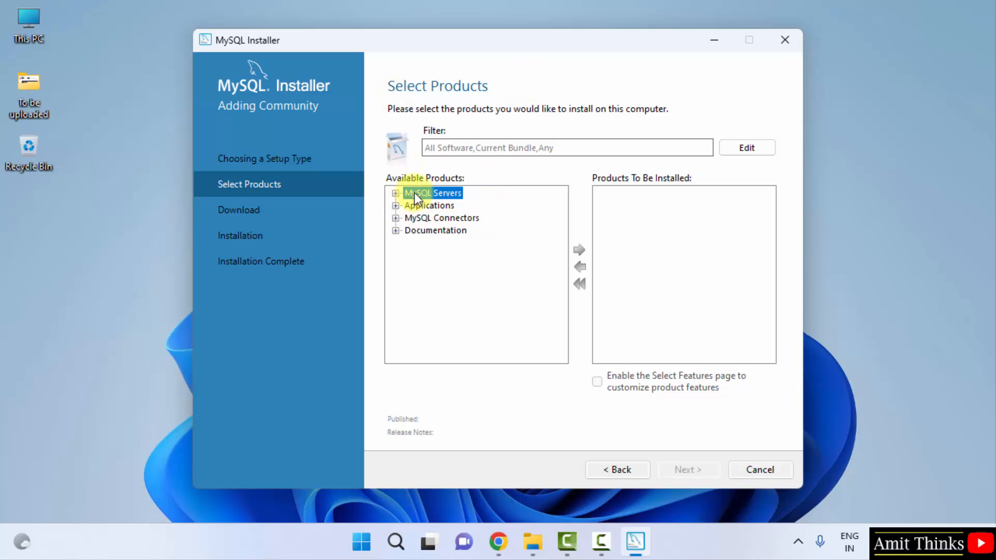
left_click(395, 193)
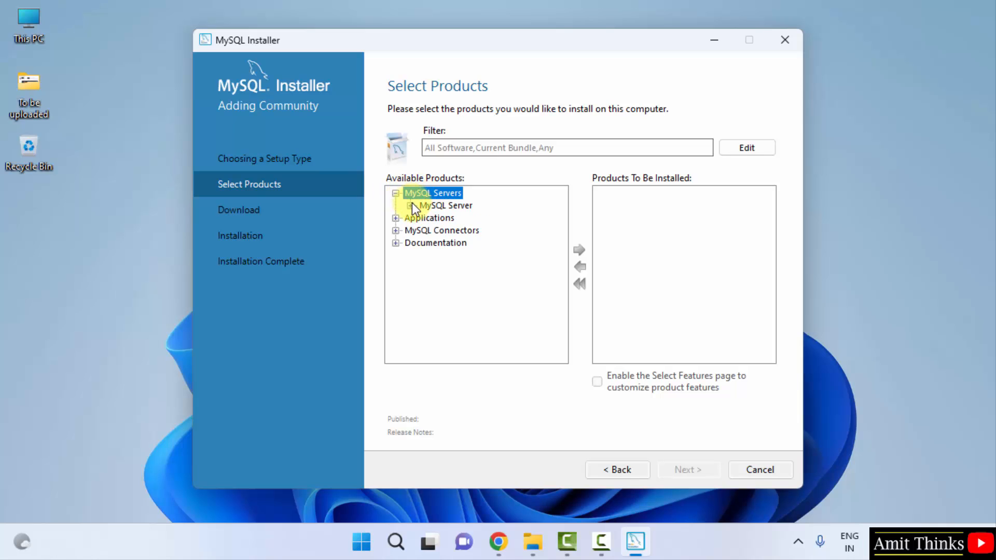
left_click(427, 218)
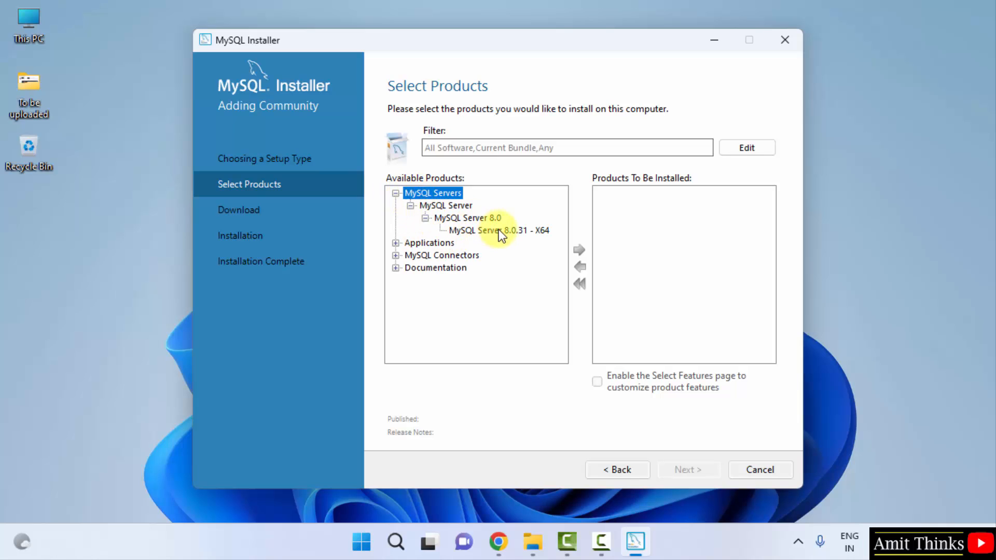
left_click(497, 230)
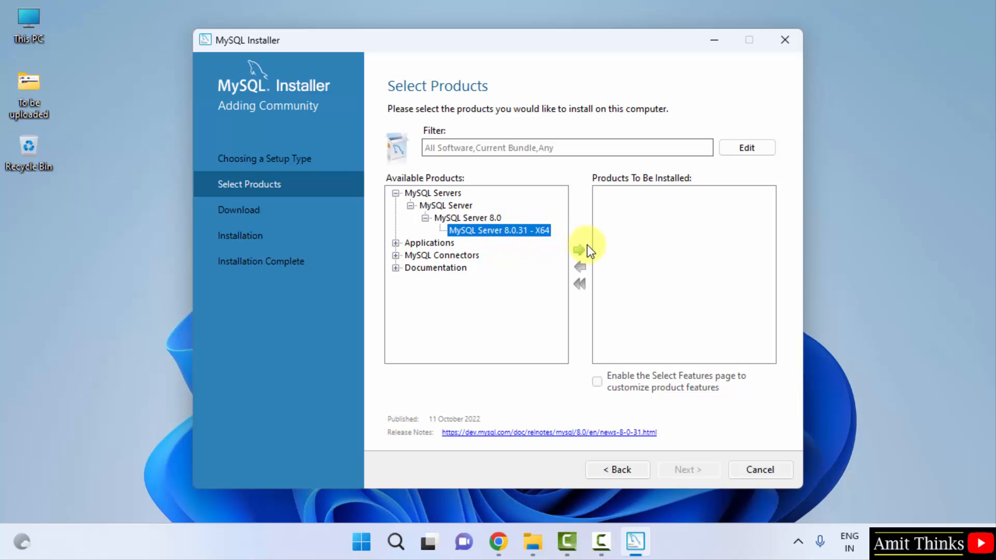
left_click(579, 249)
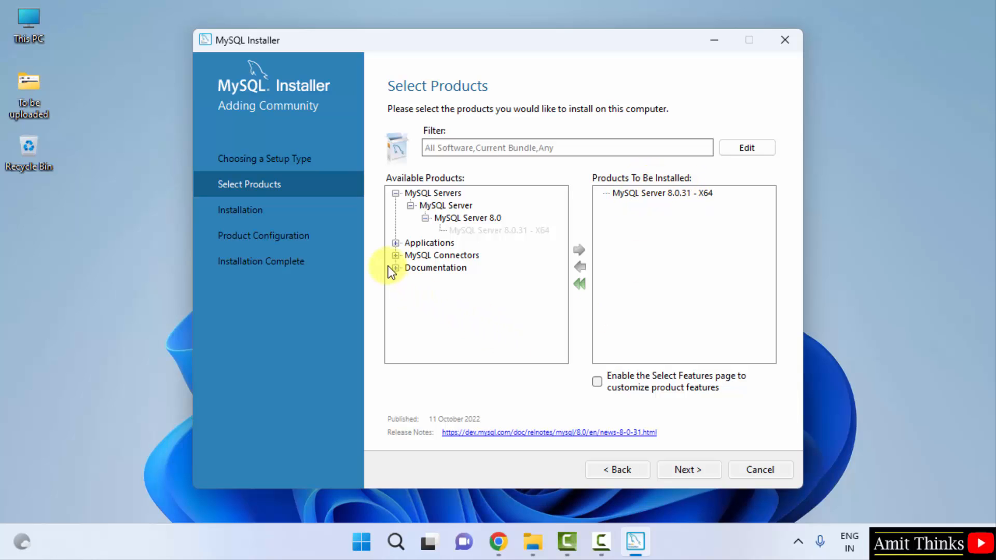
Add MySQL Workbench 8.0.31 and Shell 8.0.31 X64, then install all three.
left_click(395, 243)
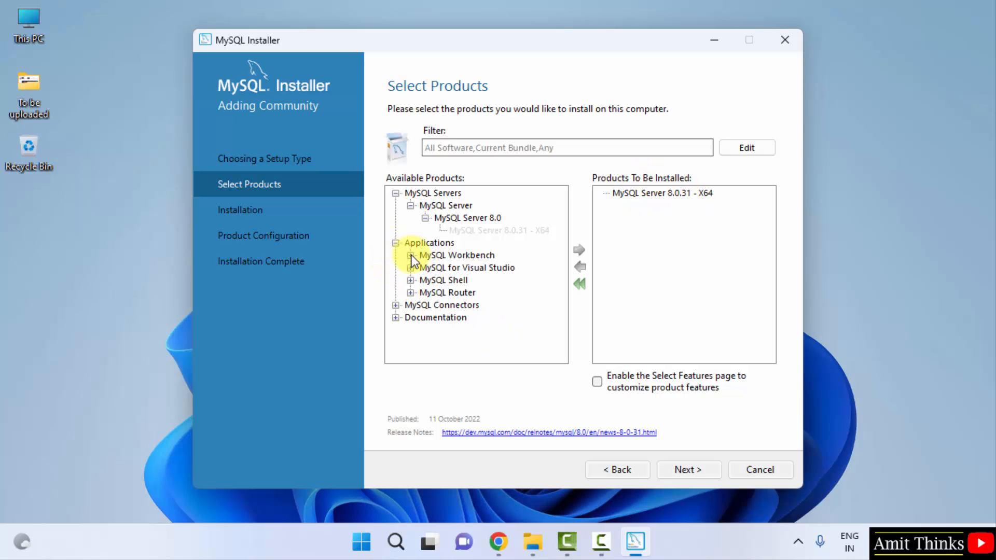
left_click(411, 255)
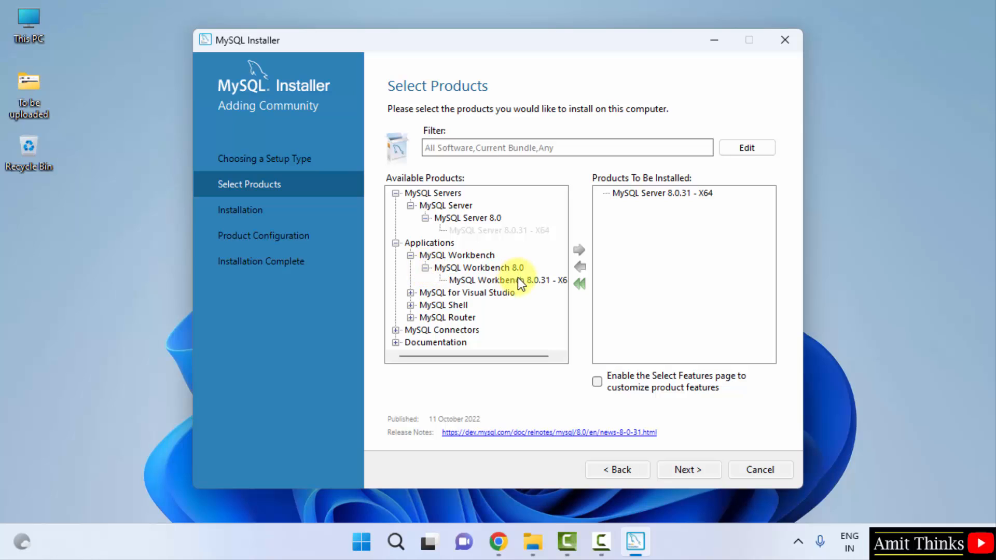
left_click(578, 249)
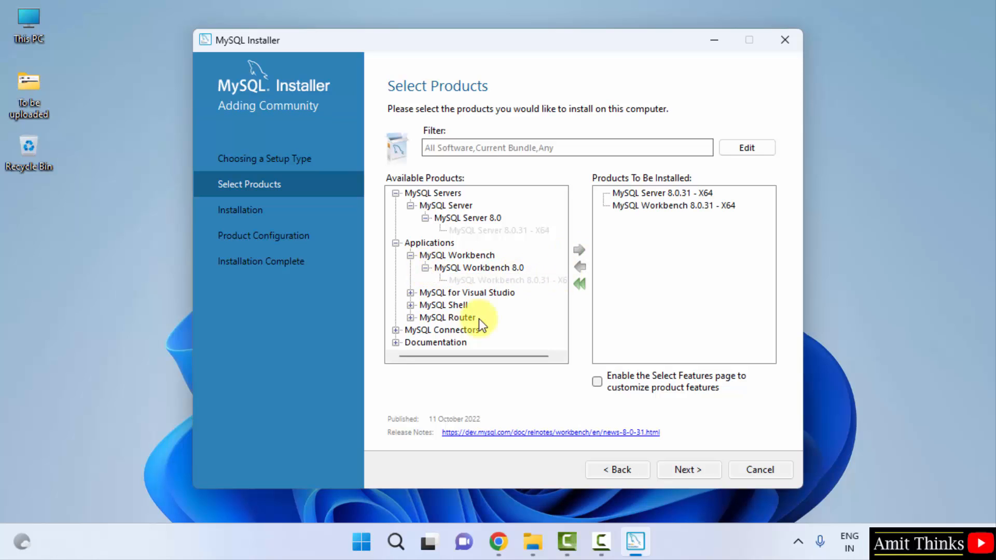
left_click(411, 305)
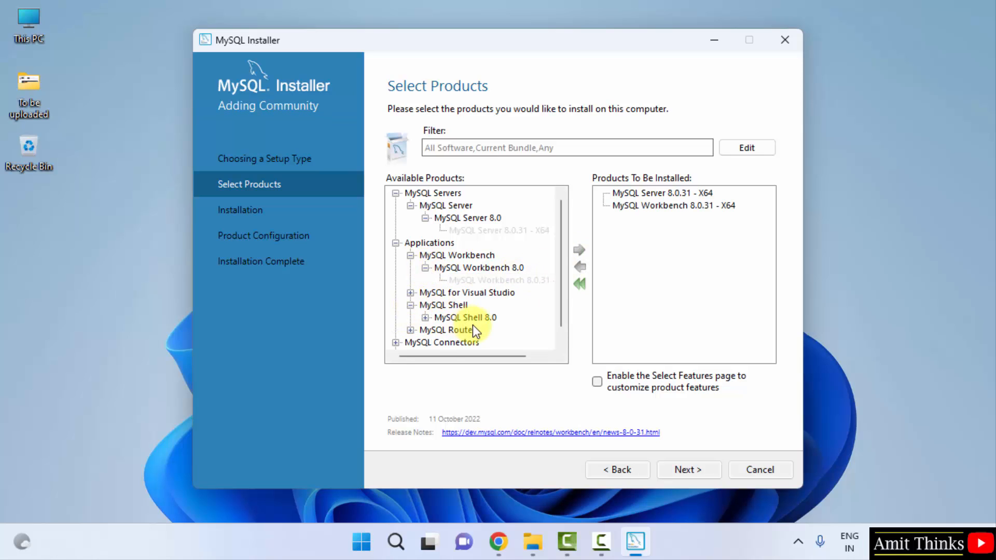
left_click(464, 317)
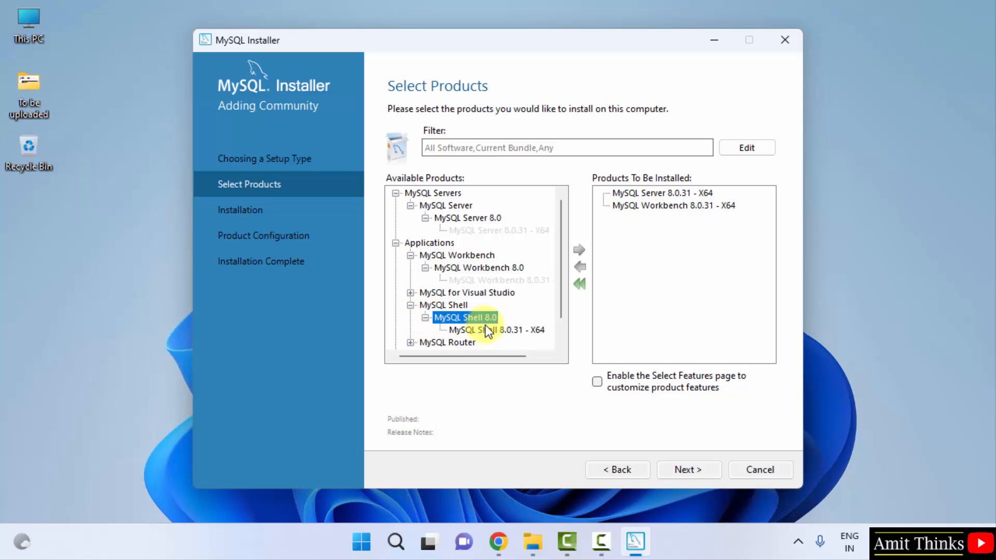
left_click(496, 330)
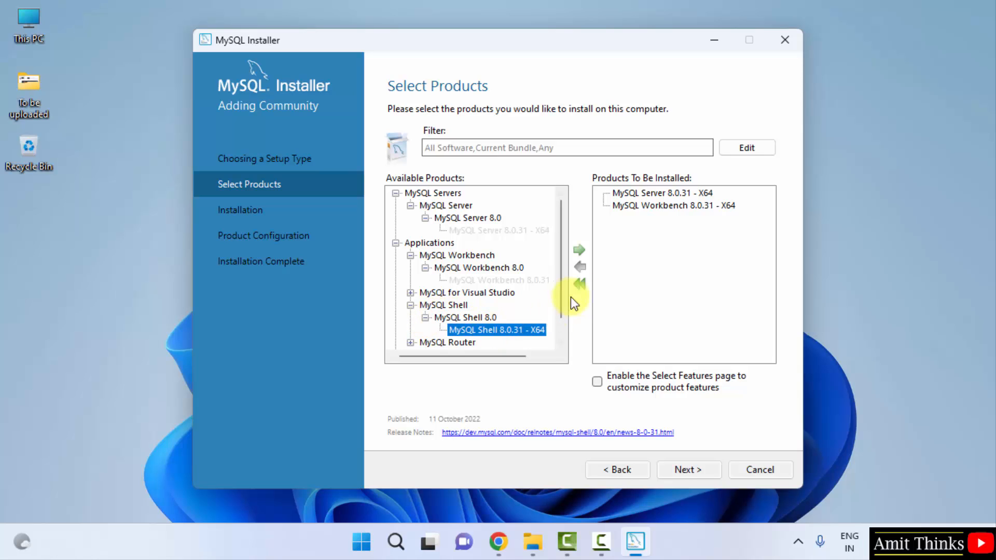
left_click(579, 249)
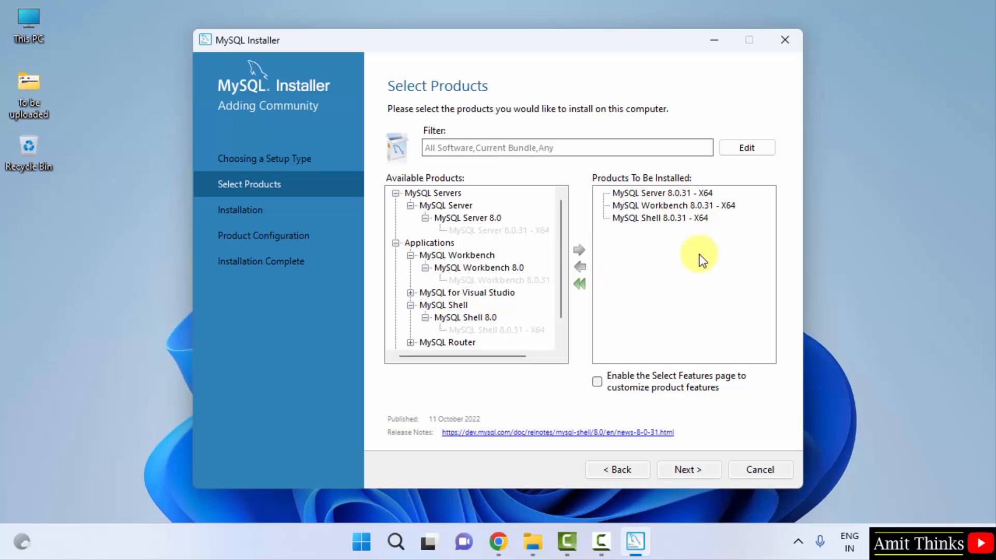
mouse_move(668, 442)
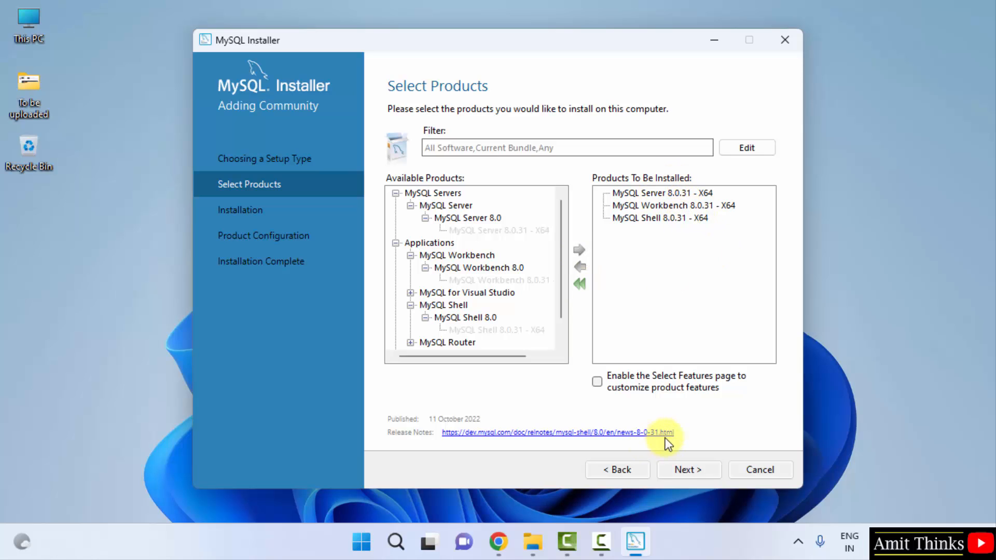
left_click(688, 469)
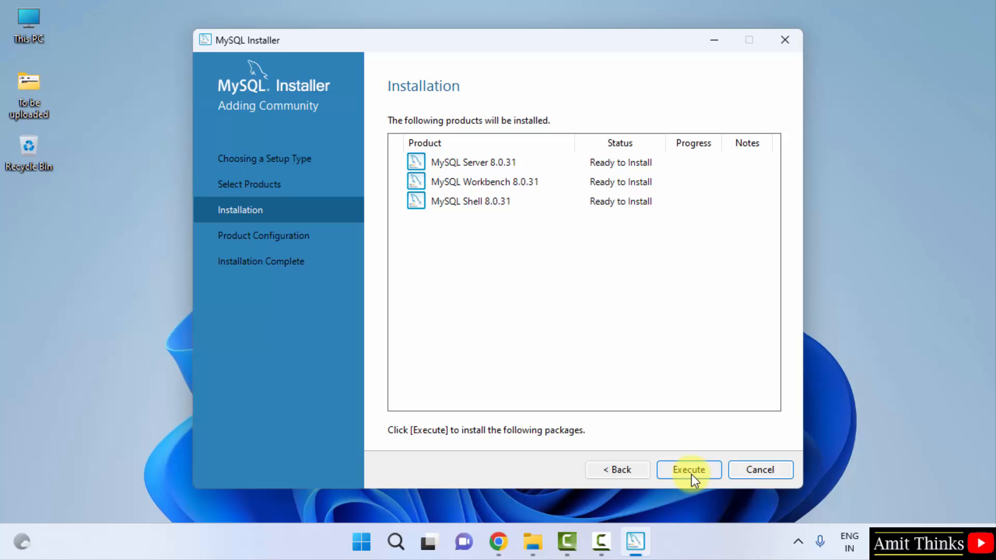
mouse_move(686, 380)
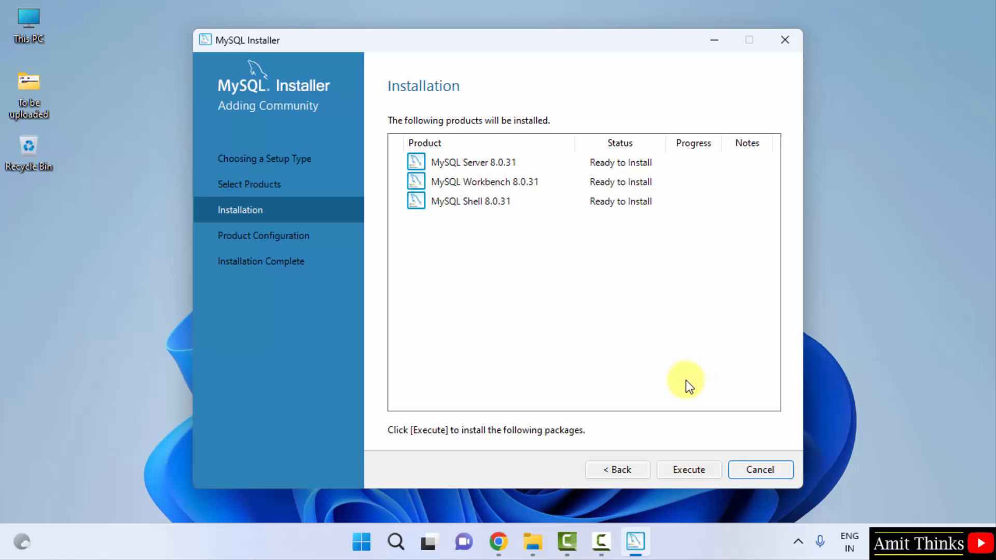
mouse_move(688, 455)
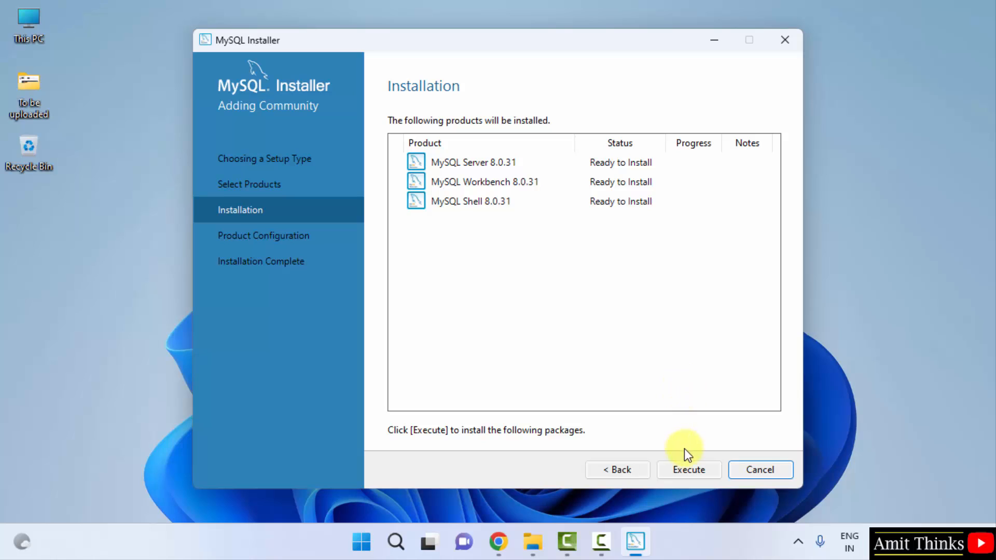
left_click(687, 470)
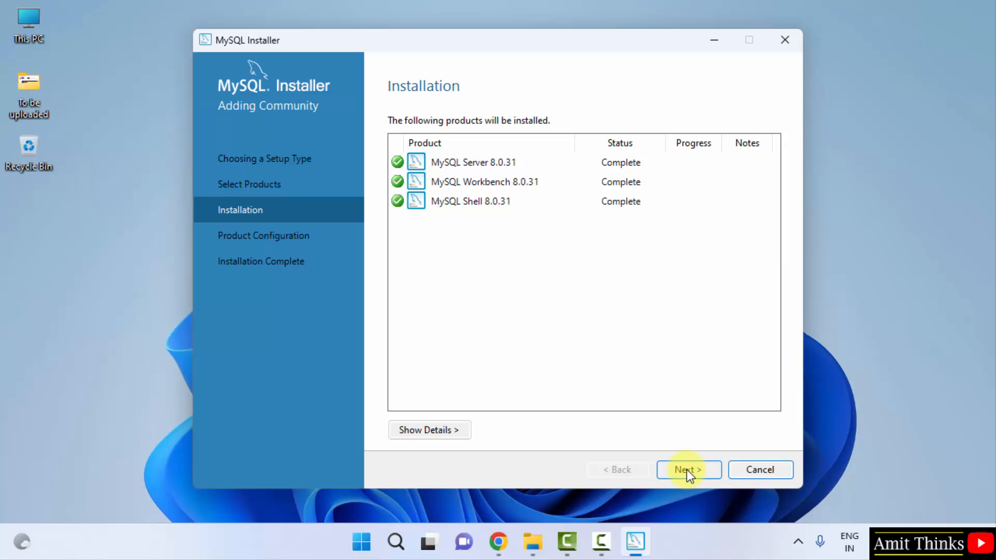
Start MySQL Server 8.0.31 configuration, keeping Development Computer on port 3306.
left_click(688, 469)
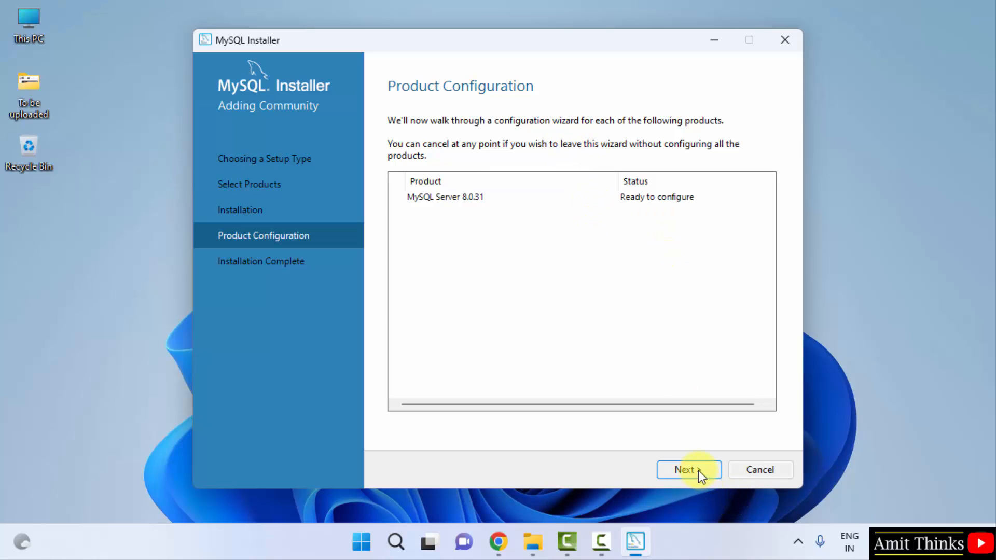
left_click(687, 469)
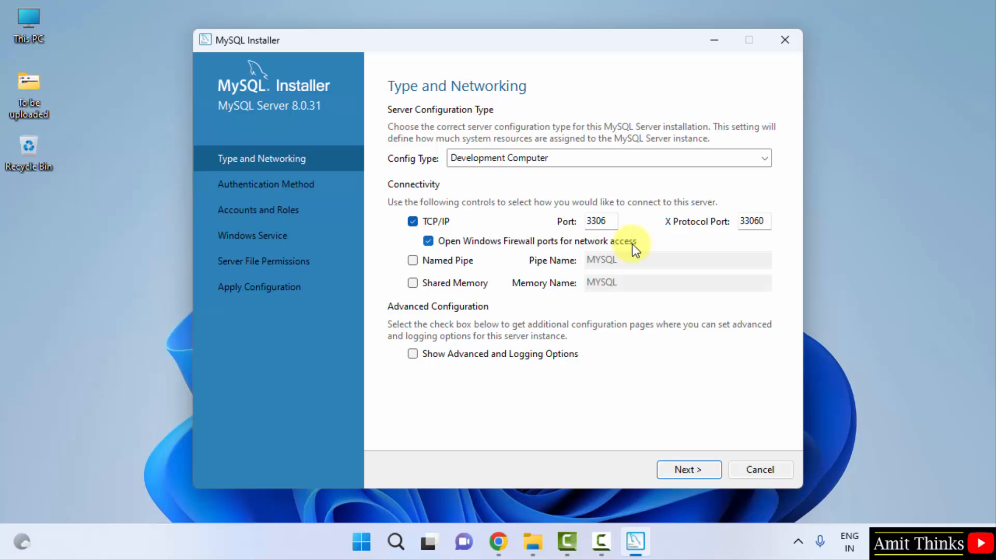
left_click(596, 221)
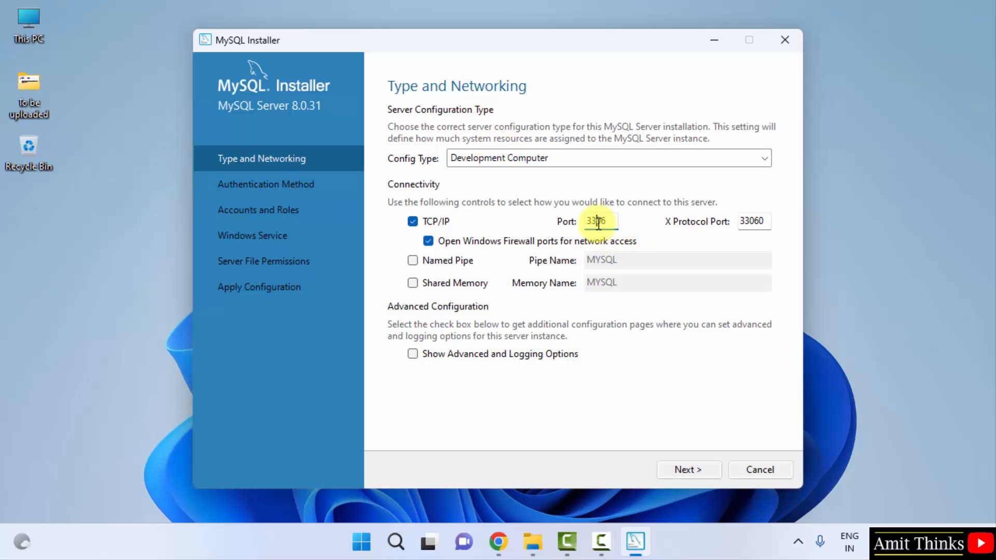
left_click(688, 470)
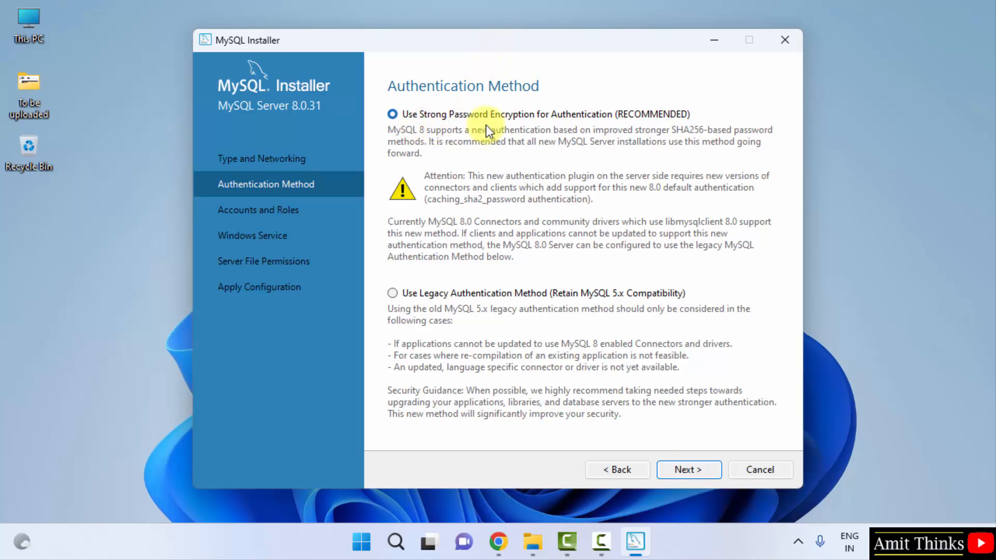
mouse_move(646, 125)
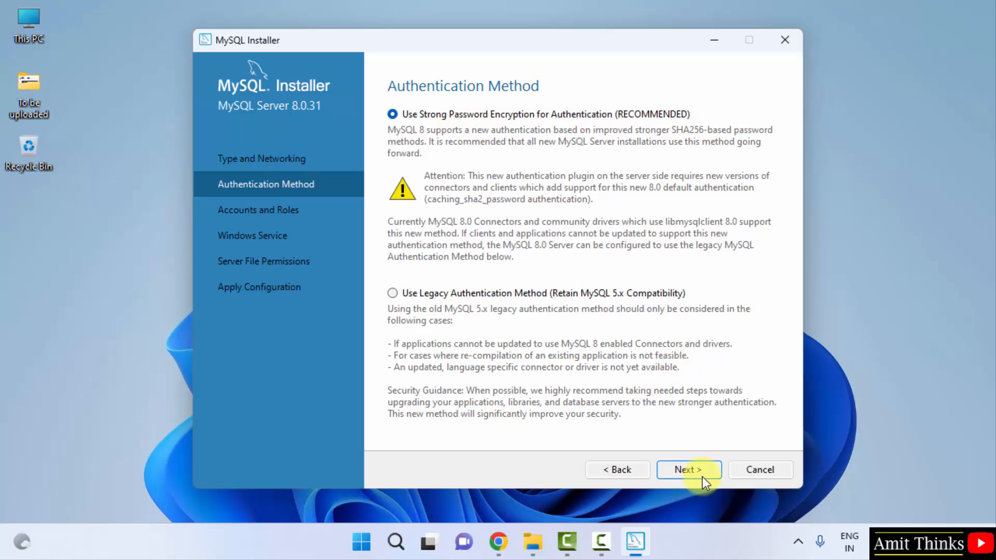
left_click(688, 469)
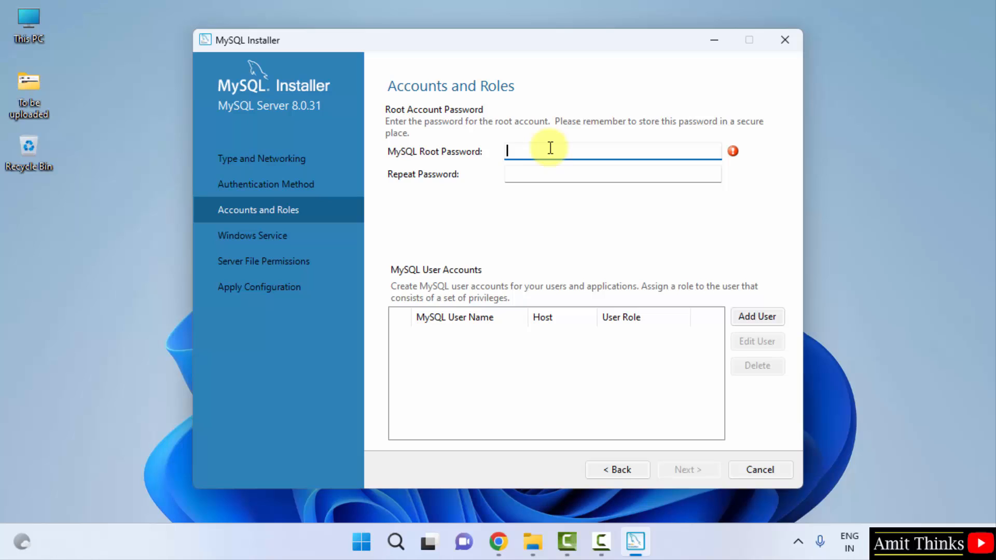
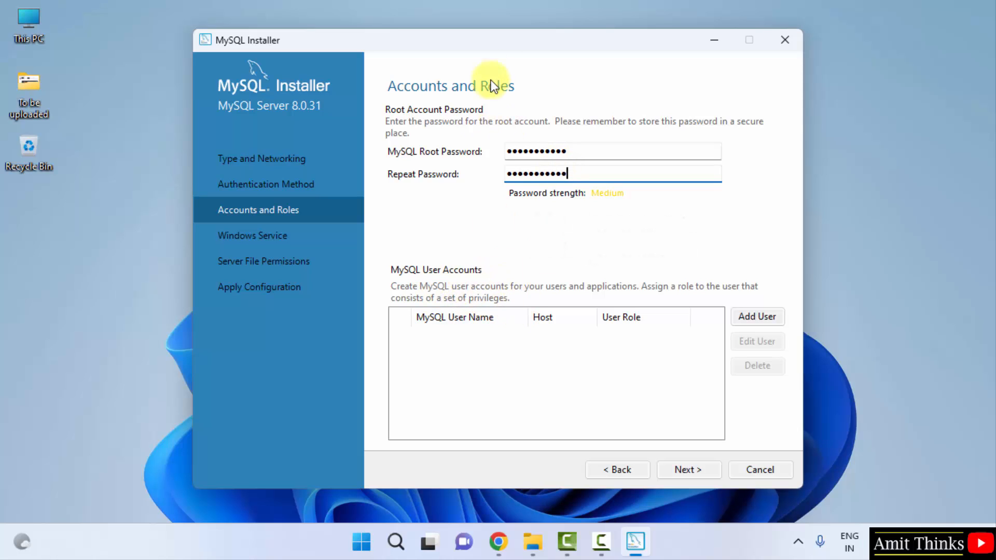
left_click(757, 316)
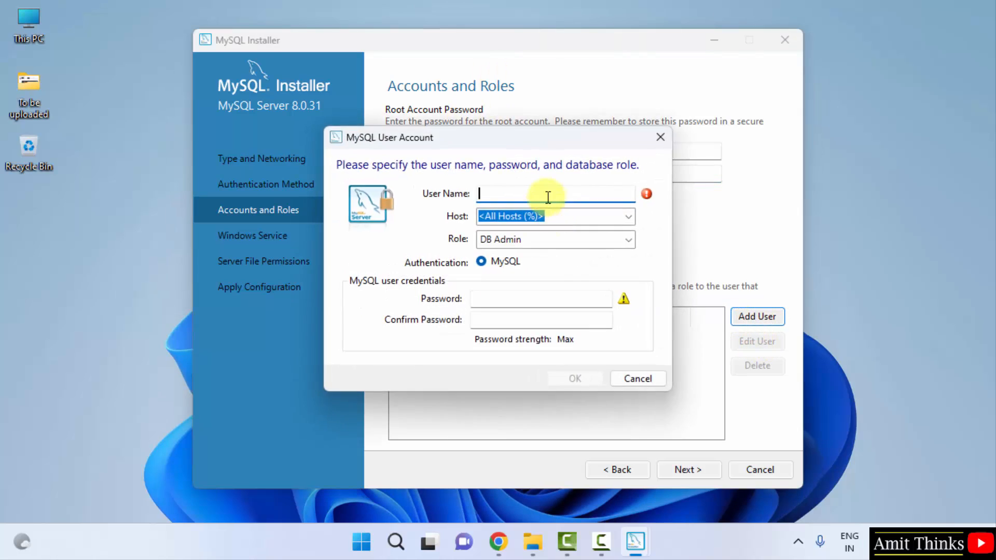
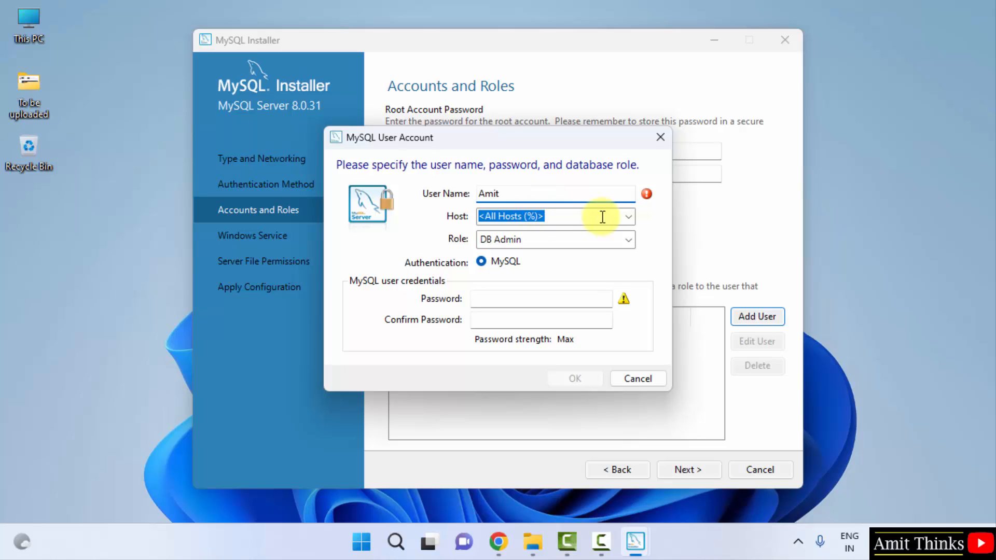
left_click(627, 216)
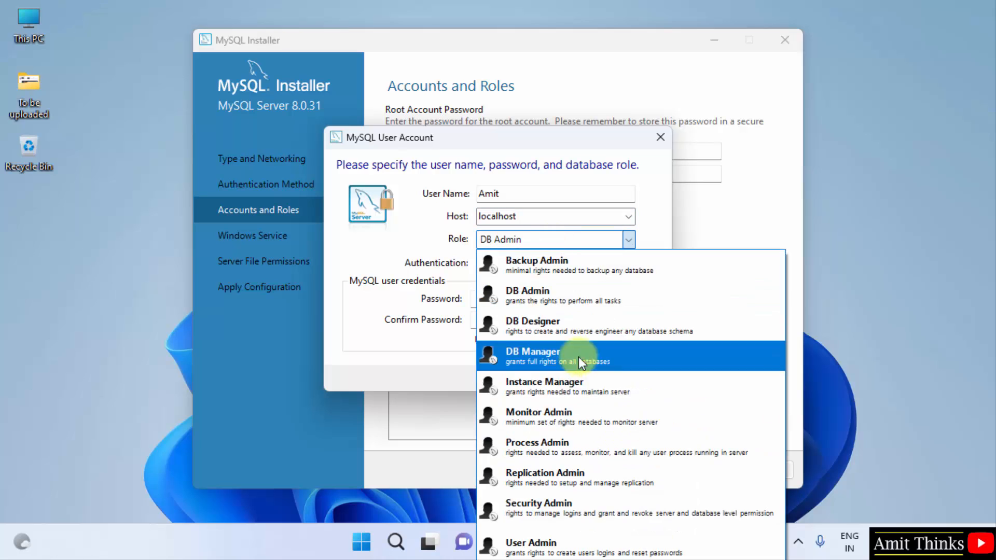
left_click(526, 295)
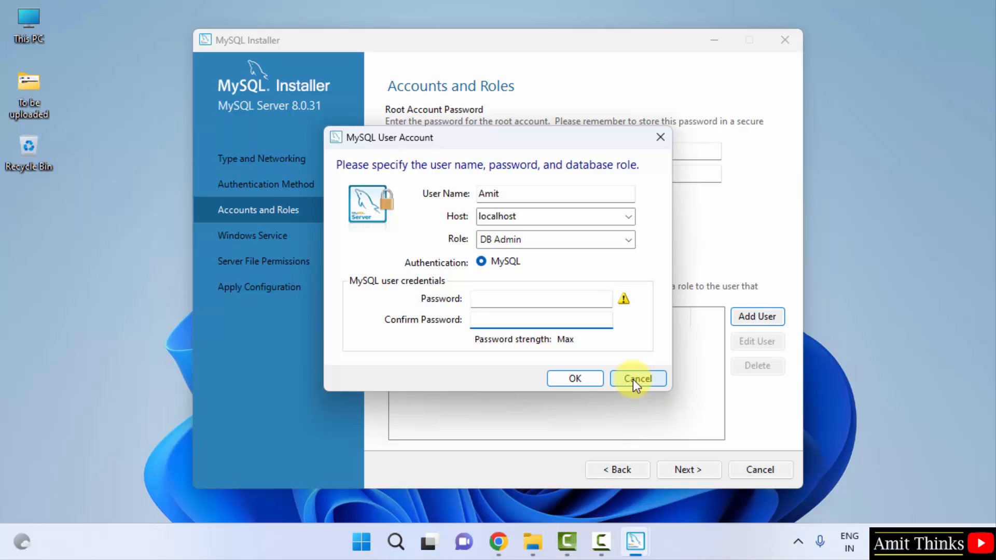
left_click(637, 379)
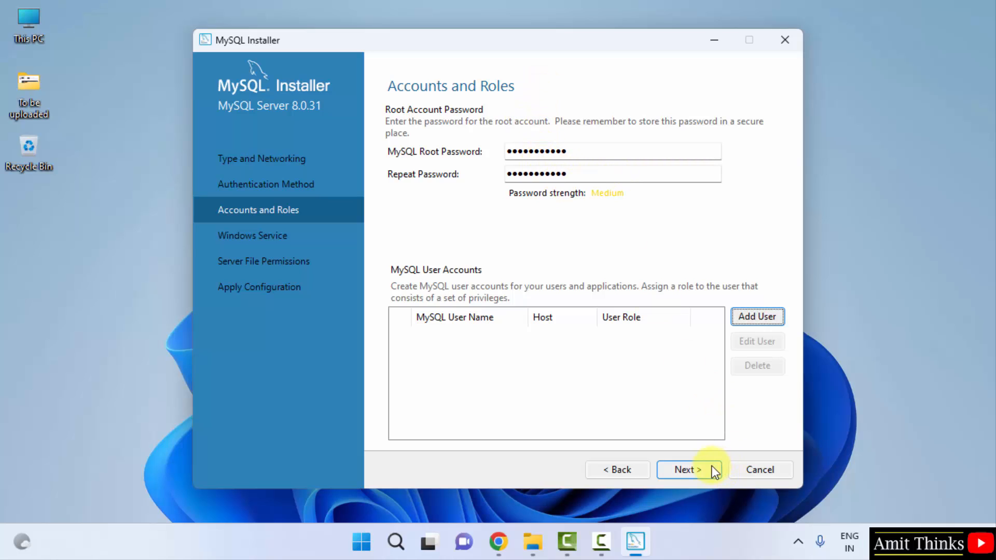
Accept default Windows Service settings for MySQL80 and reach Server File Permissions.
left_click(688, 469)
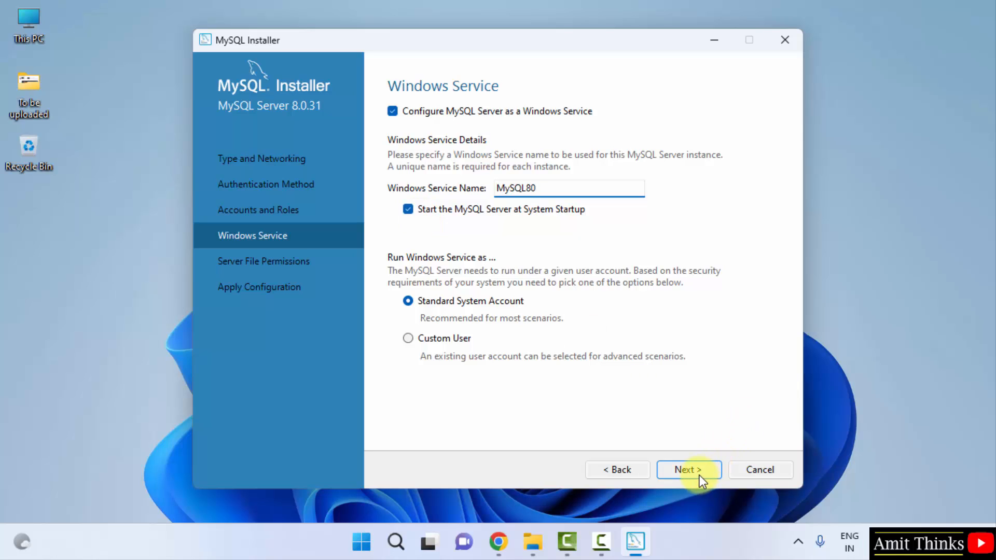
left_click(689, 470)
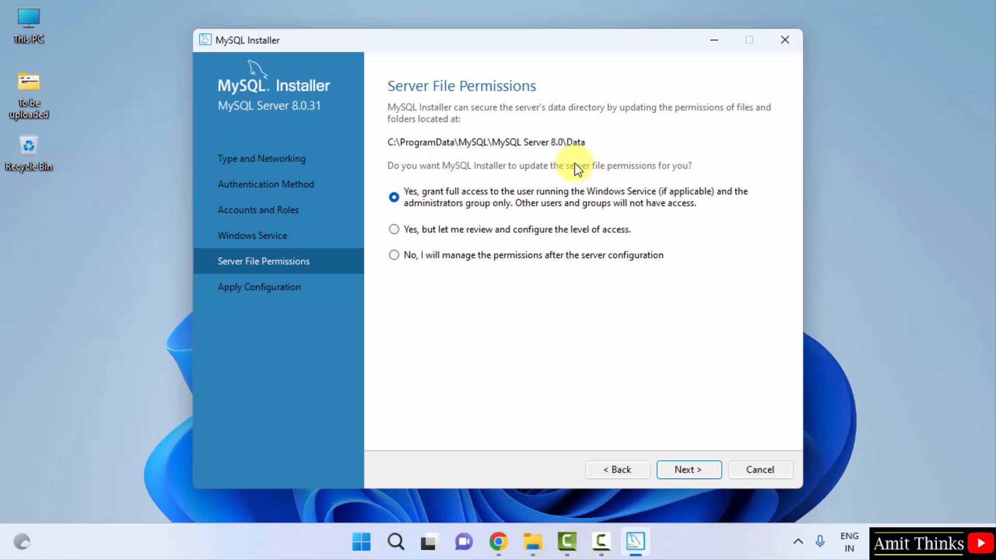
mouse_move(455, 194)
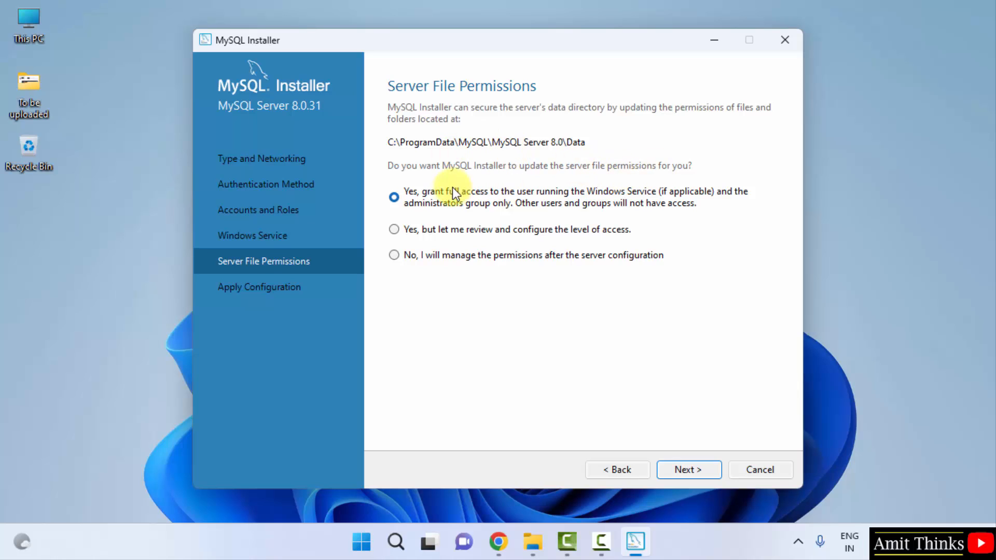
mouse_move(561, 189)
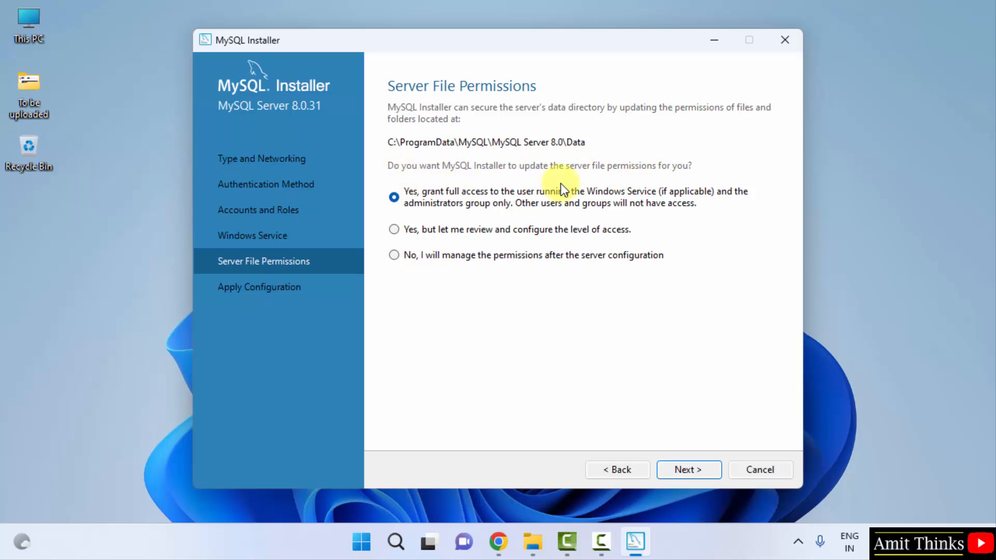
mouse_move(534, 248)
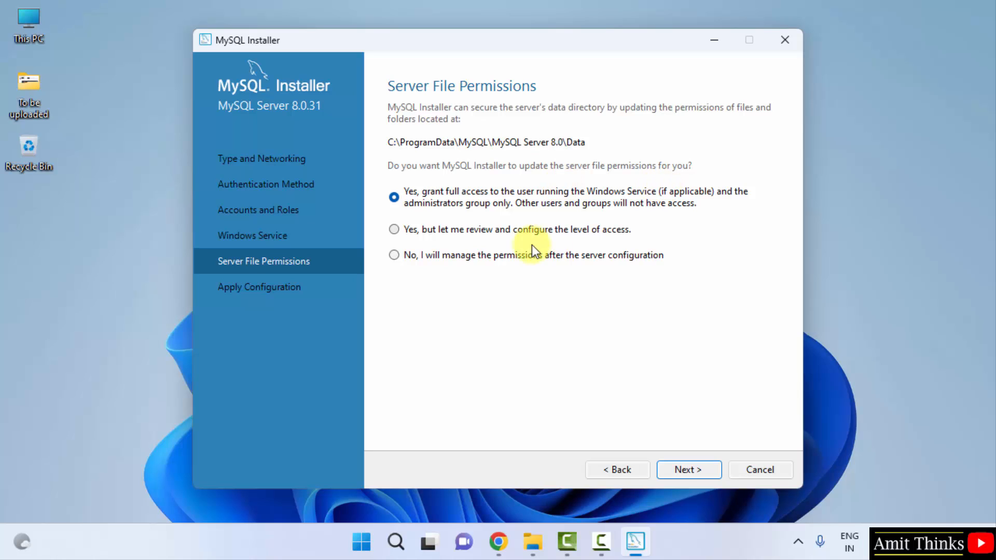
mouse_move(448, 216)
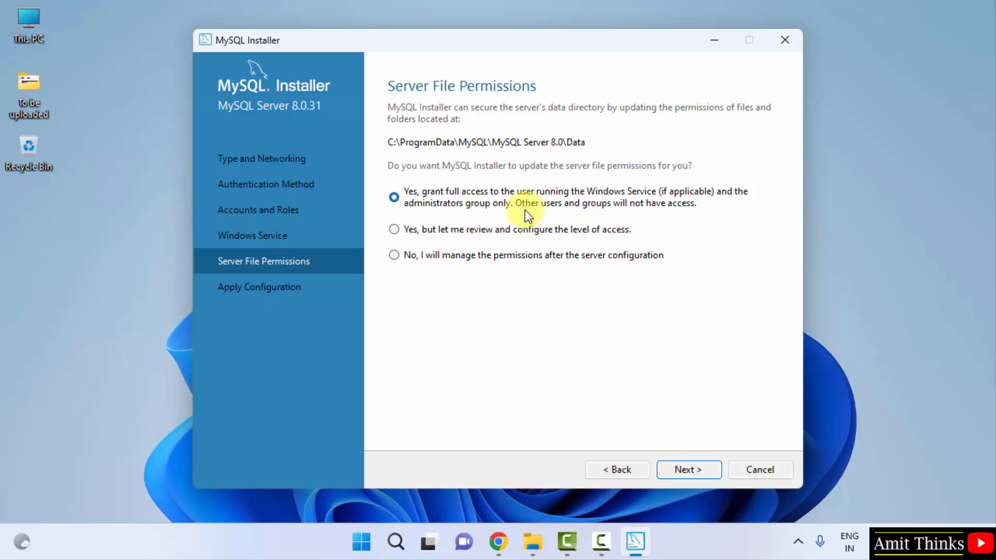
mouse_move(484, 205)
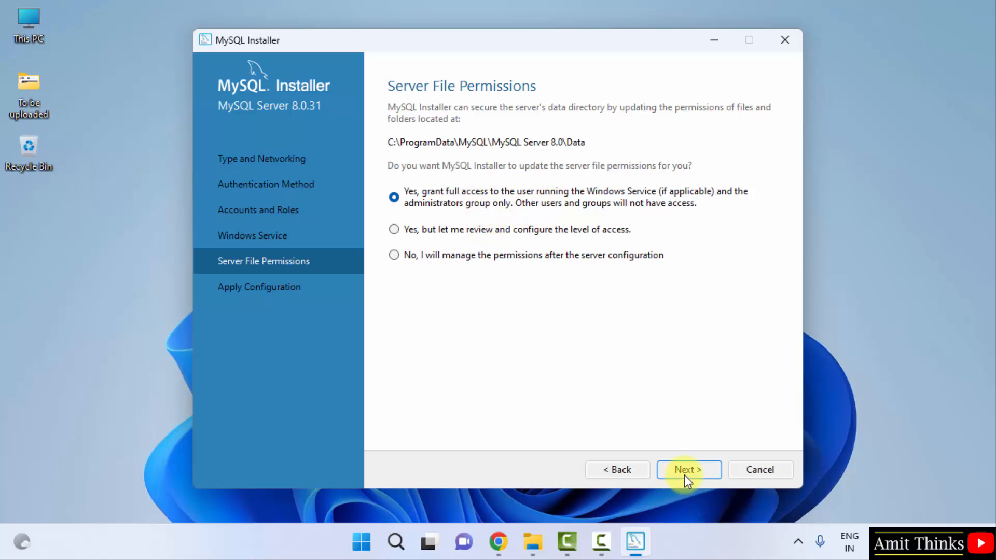
Execute all MySQL Server 8.0.31 configuration steps and click Finish.
left_click(688, 469)
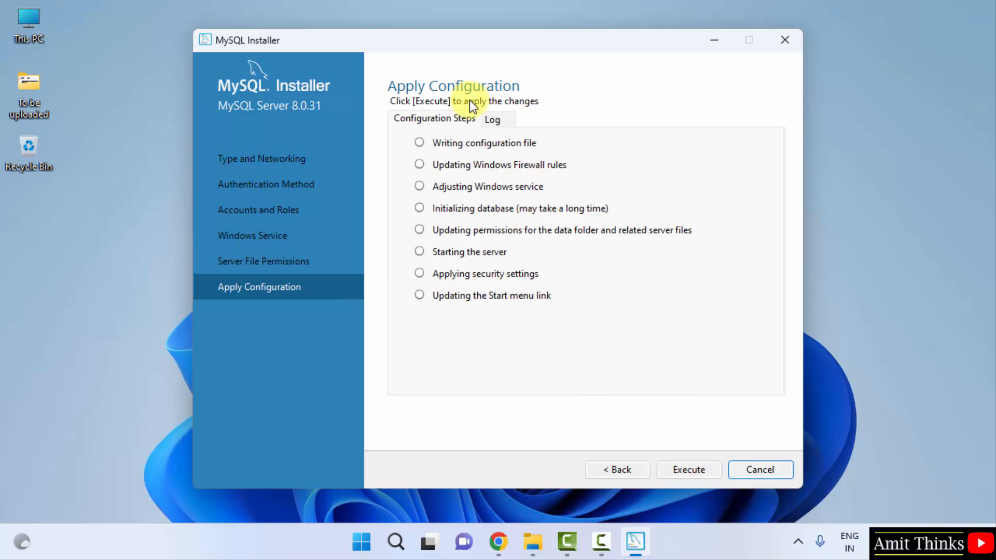
mouse_move(489, 241)
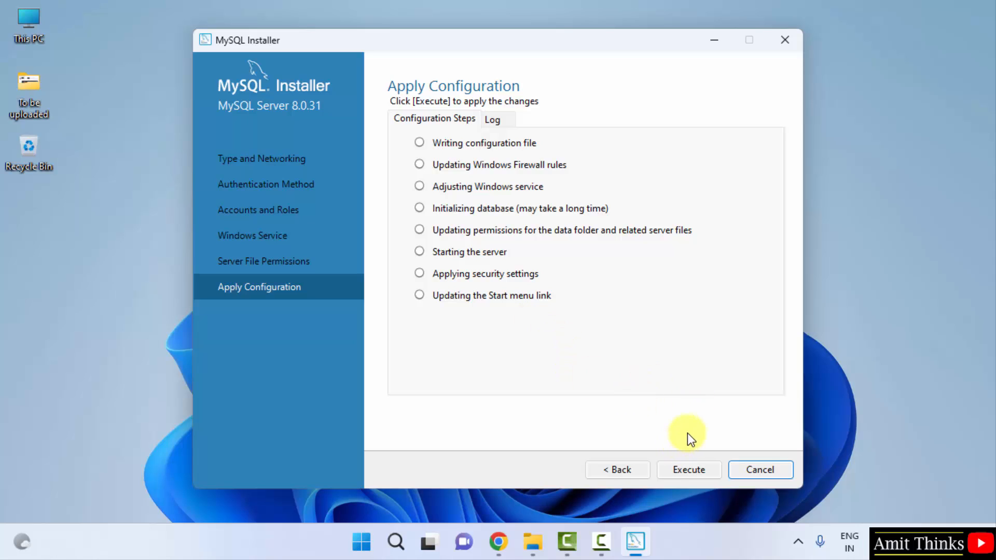
left_click(688, 470)
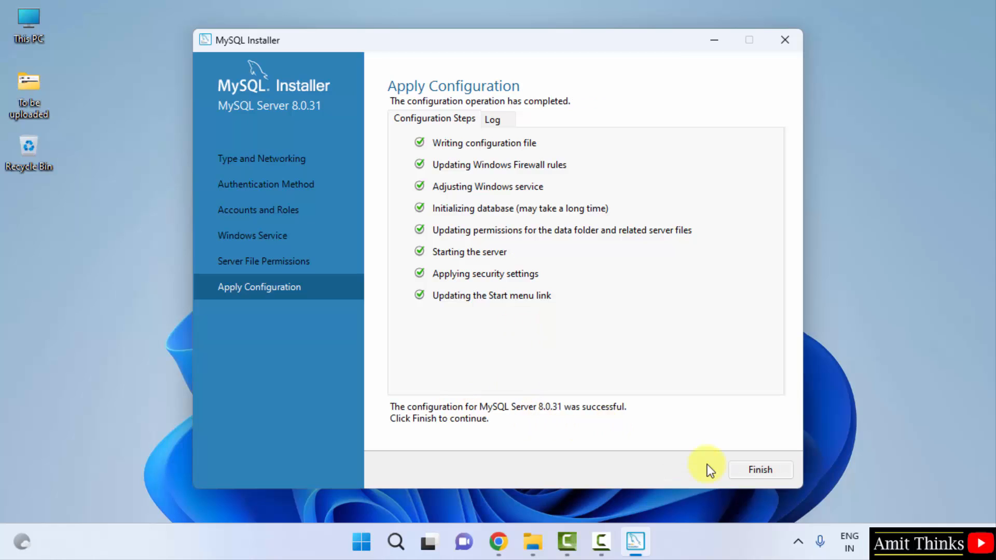
left_click(760, 470)
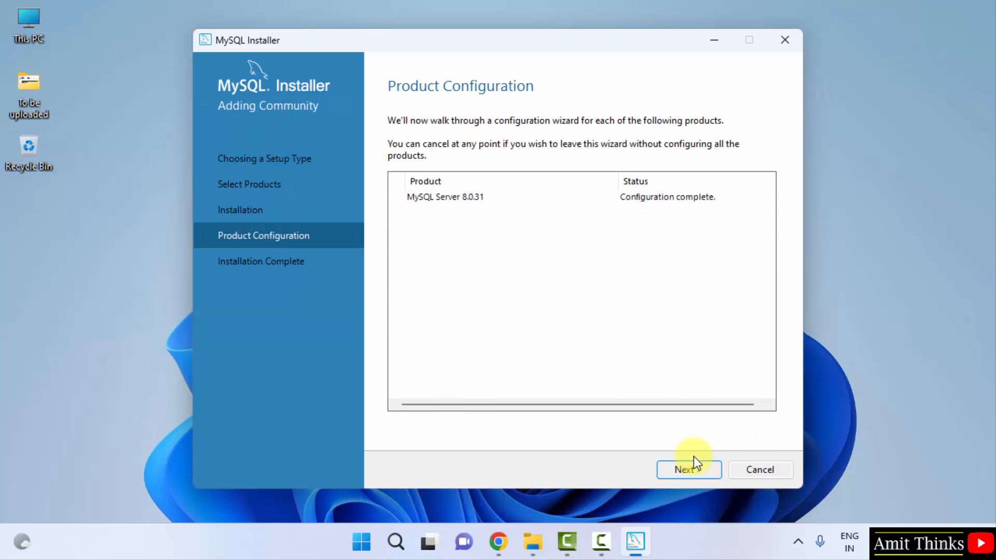
Finish the MySQL 8.0.31 installation past Product Configuration and launch MySQL Workbench.
left_click(689, 470)
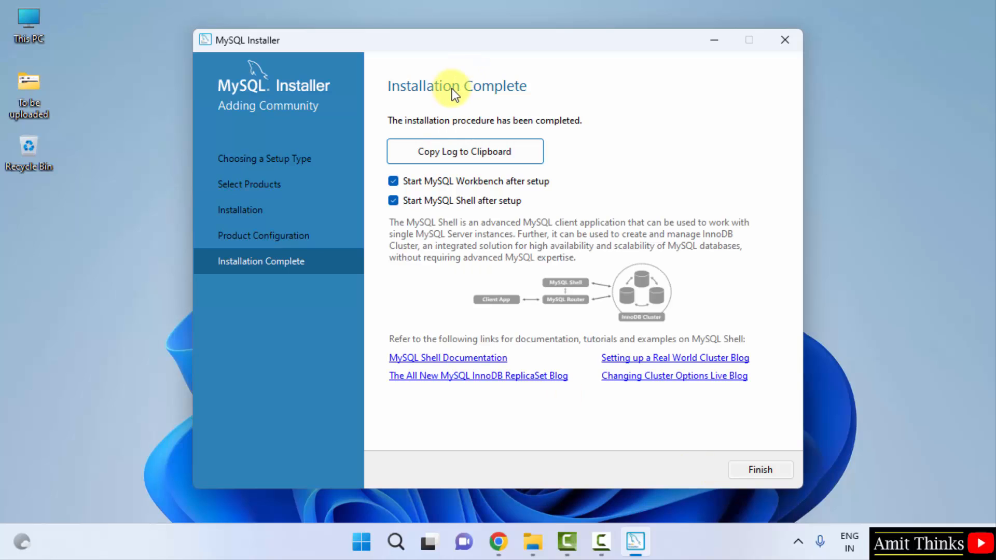
mouse_move(495, 191)
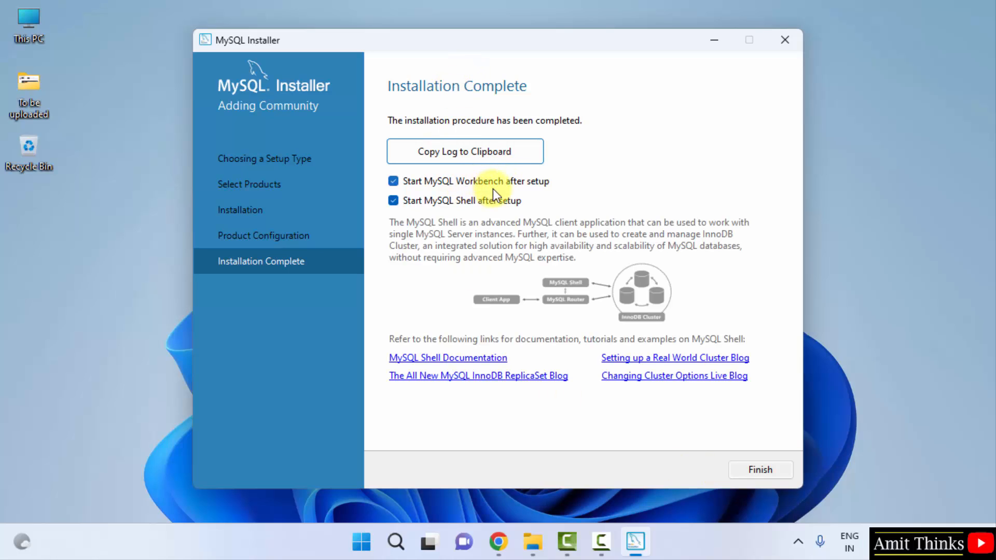
mouse_move(754, 511)
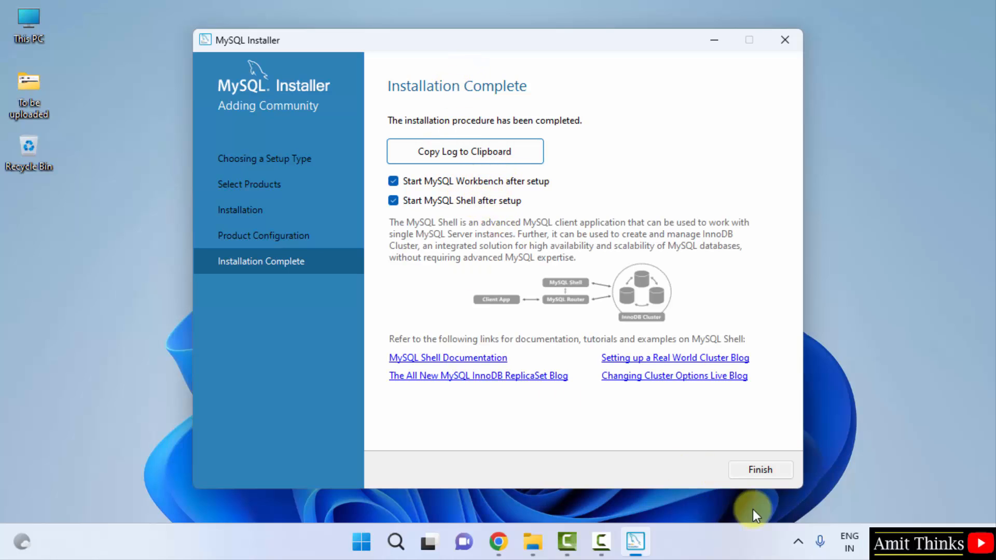
left_click(759, 470)
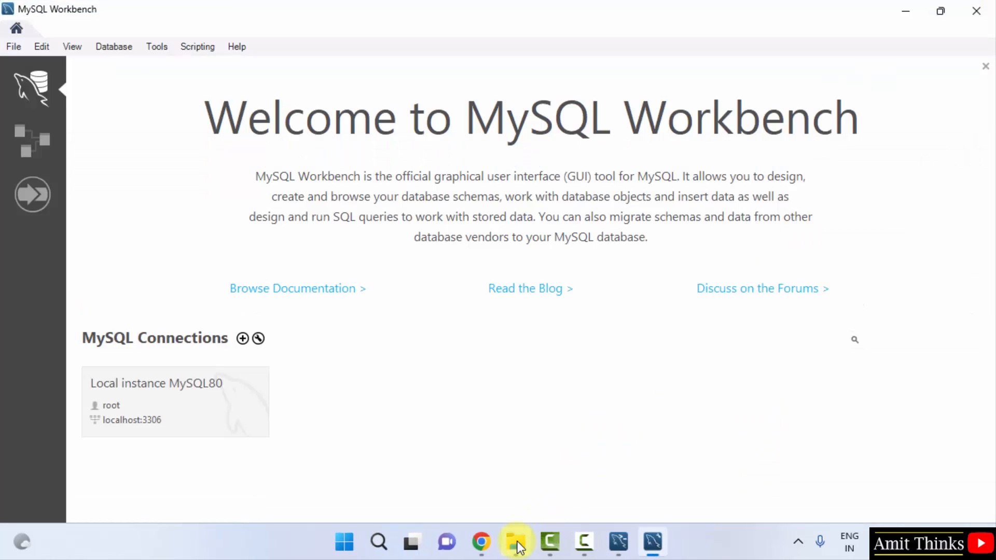
Browse File Explorer to C:\Program Files\MySQL\MySQL Server 8.0\bin and show its path.
left_click(516, 542)
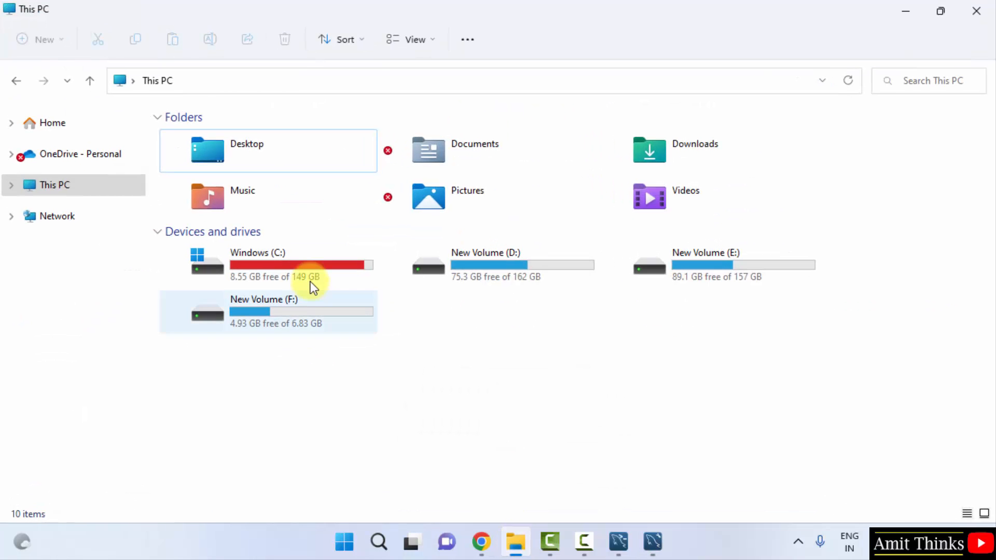
double_click(258, 260)
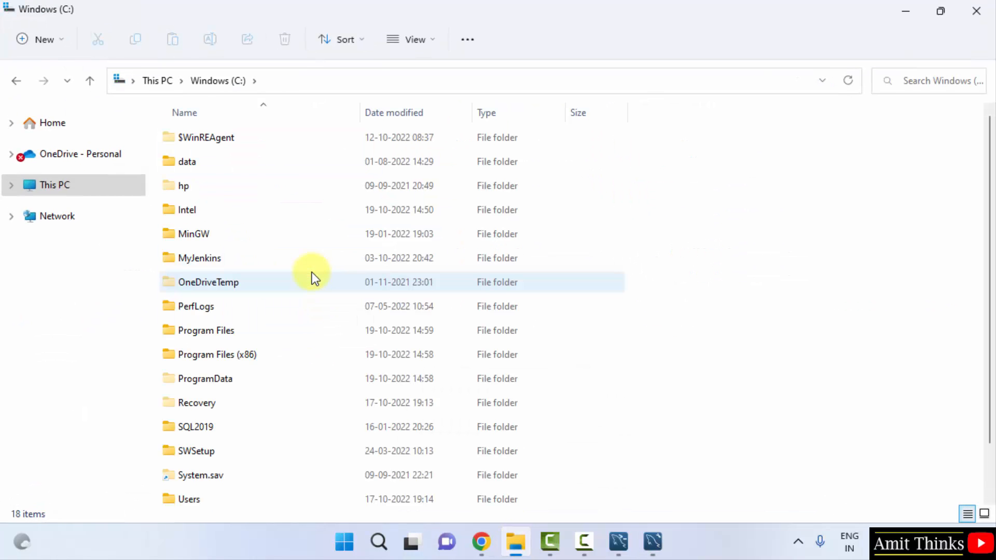
double_click(205, 331)
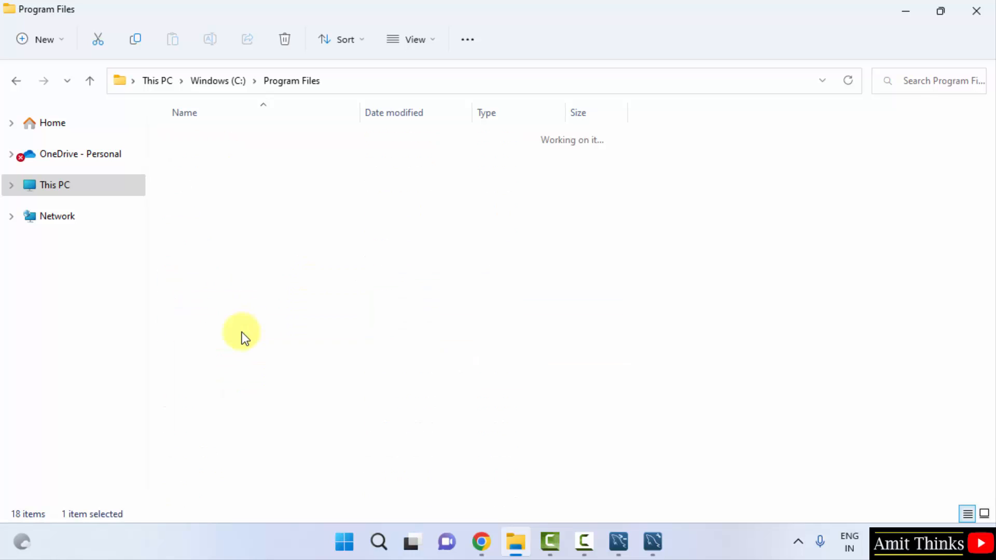
left_click(254, 427)
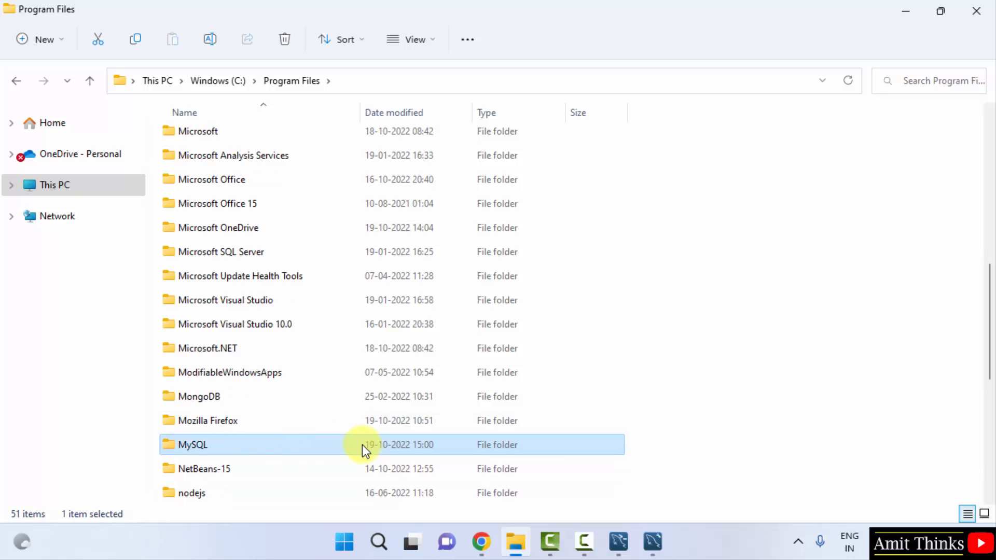
double_click(192, 445)
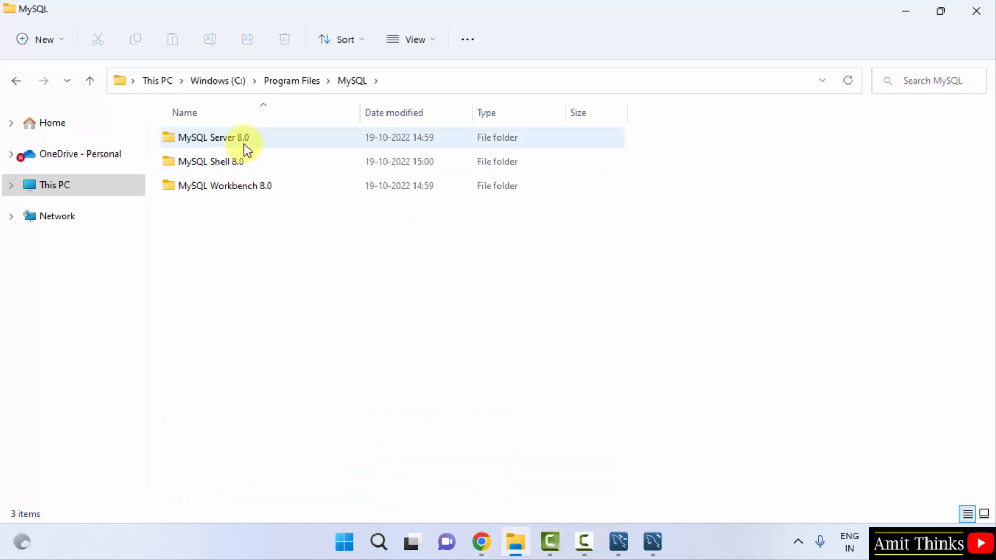
double_click(213, 137)
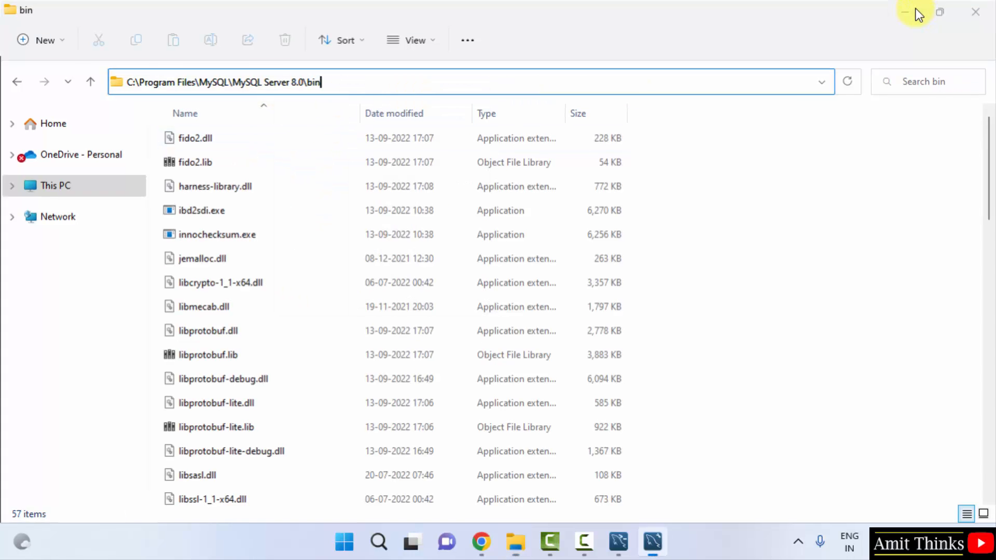
Search 'environment variables' and open 'Edit the system environment variables'.
left_click(906, 12)
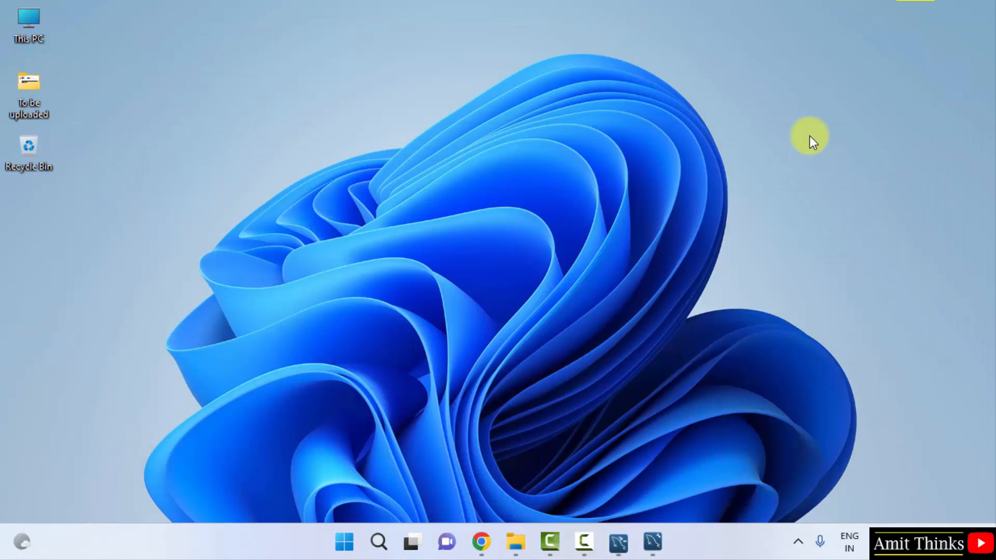
type("environment")
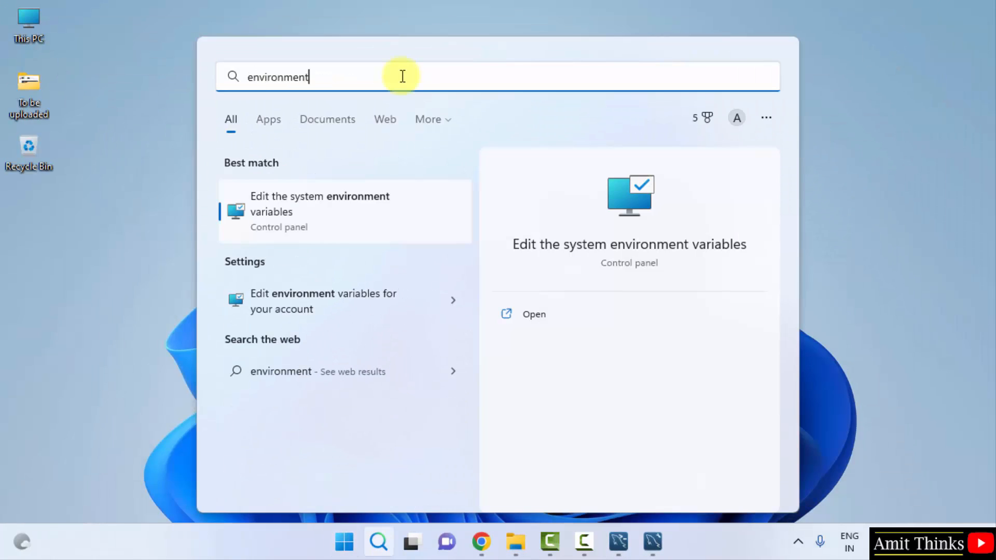
type("variables")
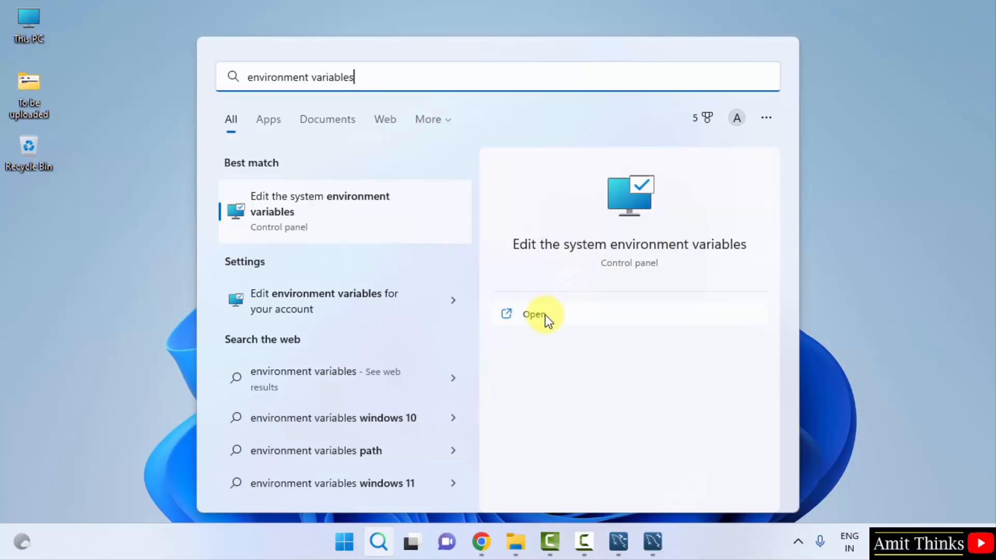
left_click(534, 314)
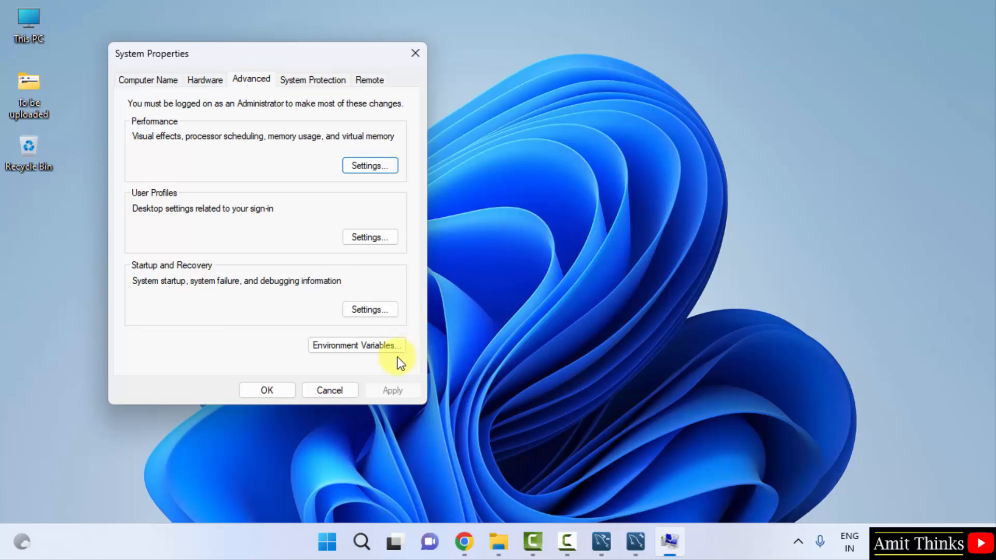
Add C:\Program Files\MySQL\MySQL Server 8.0\bin as a new system Path entry and confirm.
left_click(356, 345)
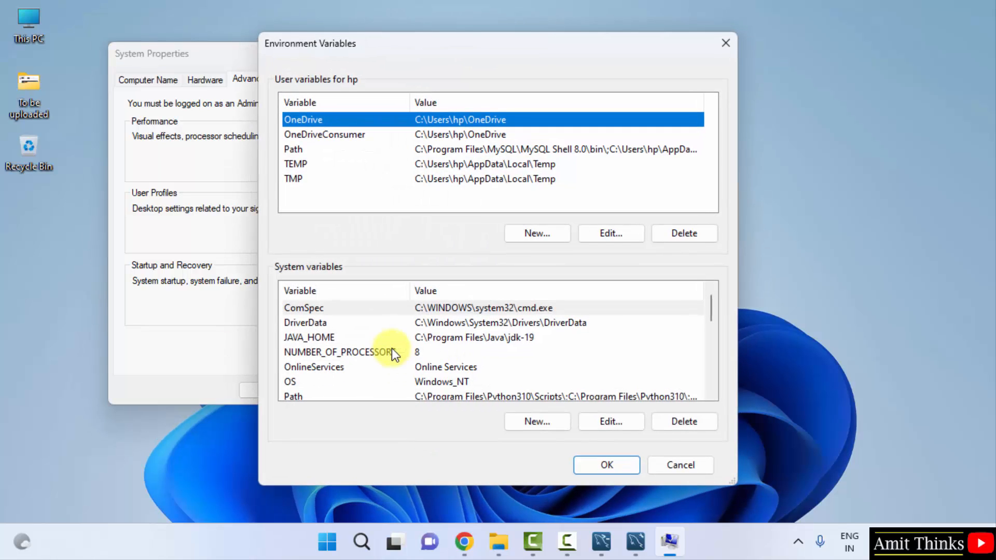
mouse_move(318, 282)
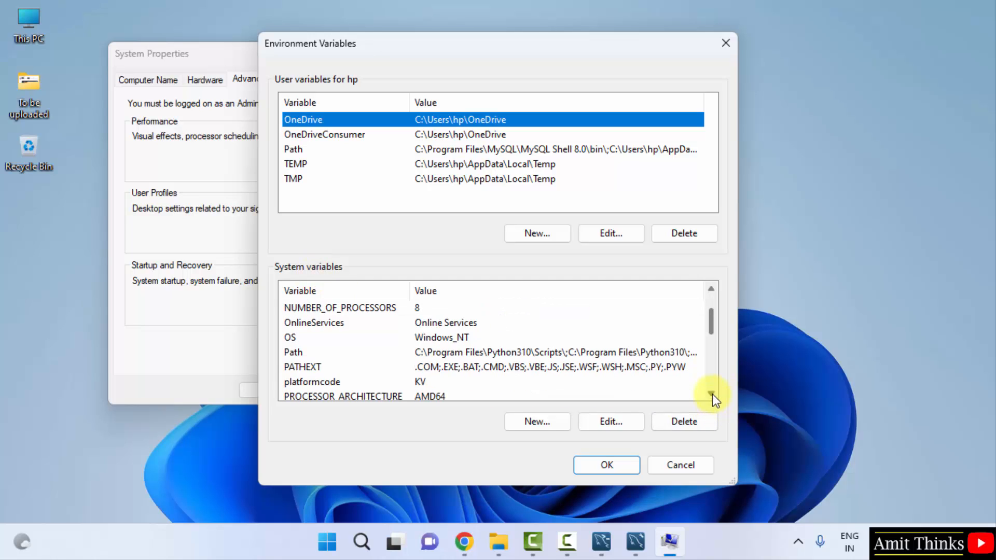
left_click(610, 421)
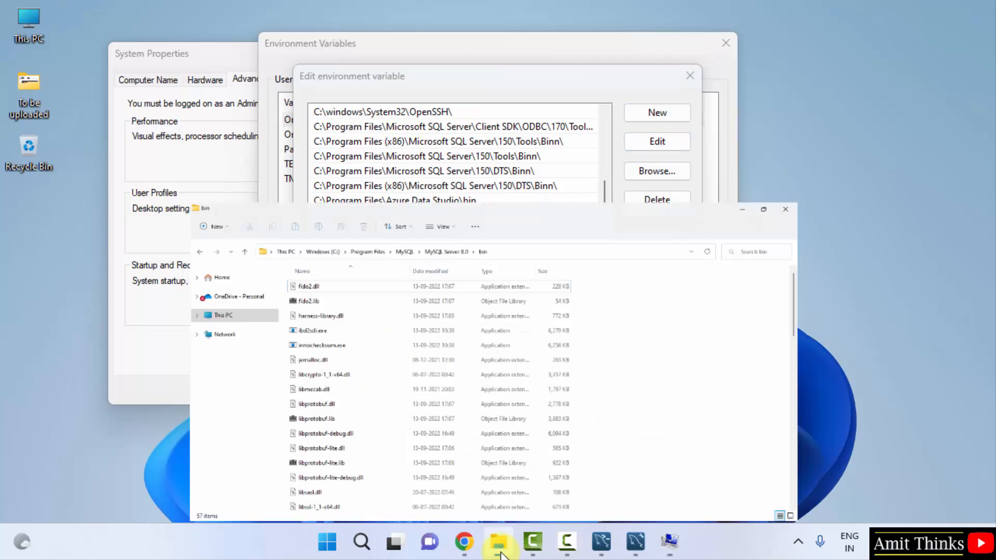
left_click(762, 209)
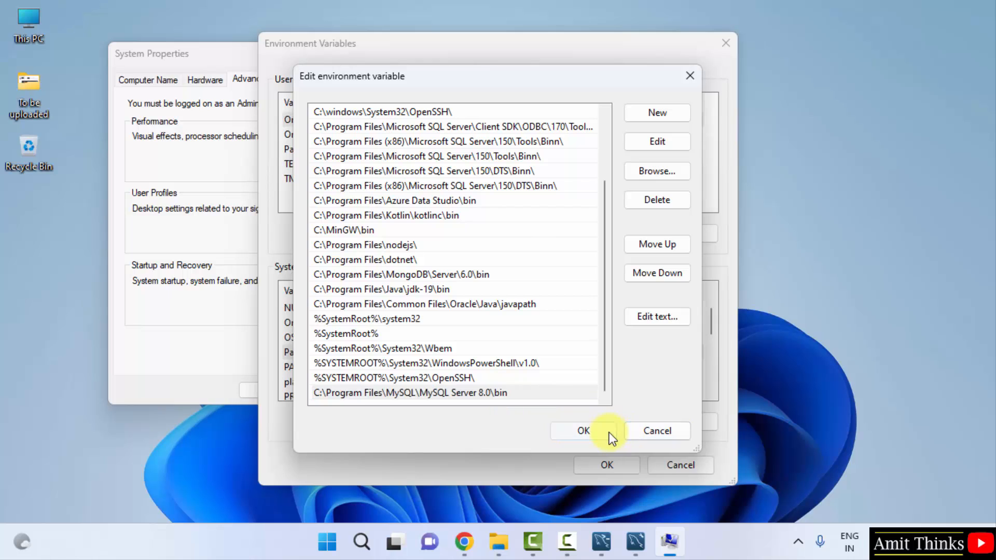
left_click(582, 431)
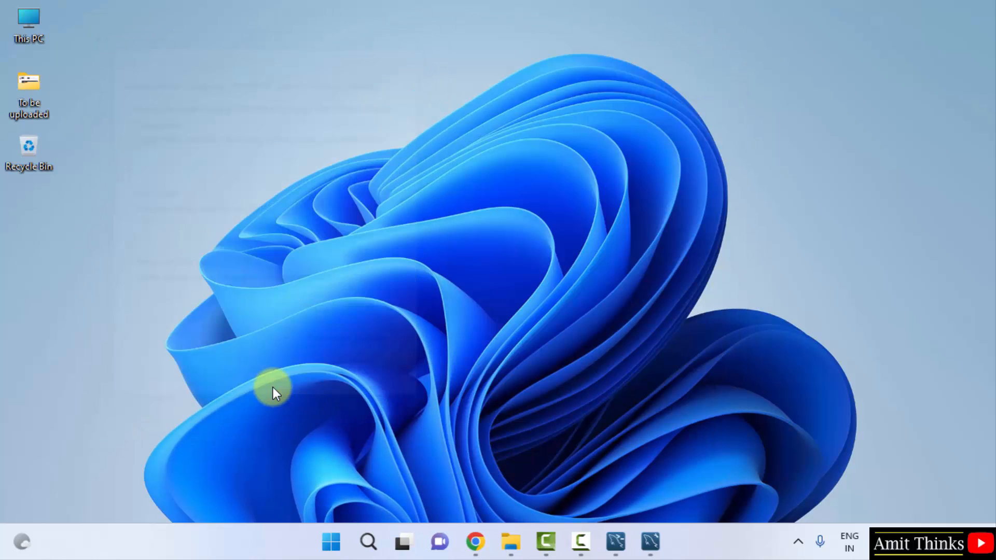
mouse_move(371, 504)
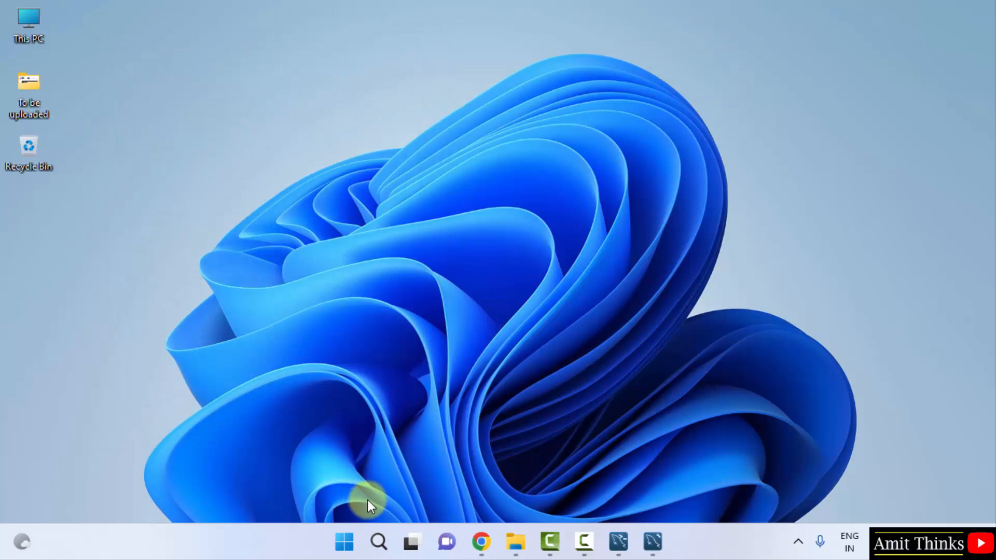
Launch Command Prompt by searching 'cmd' from the Start menu.
left_click(344, 542)
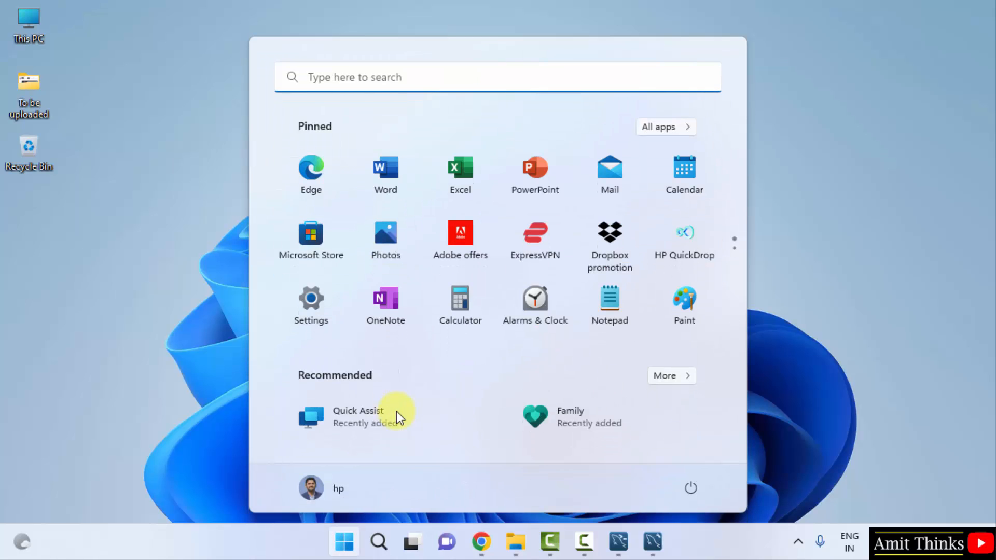
type("cmd")
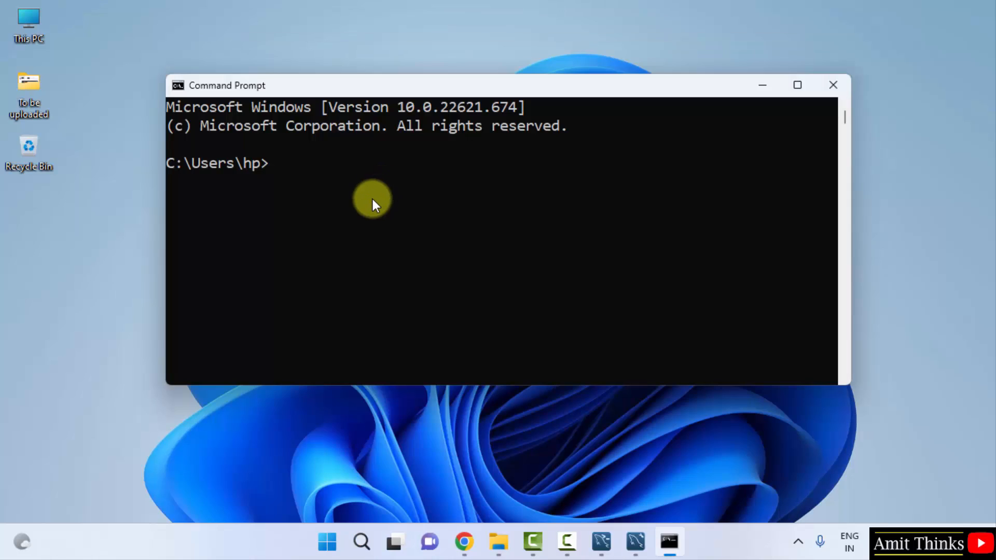
Check mysql --version shows 8.0.31, then run mysql -u root -p to log in.
type("mysql -")
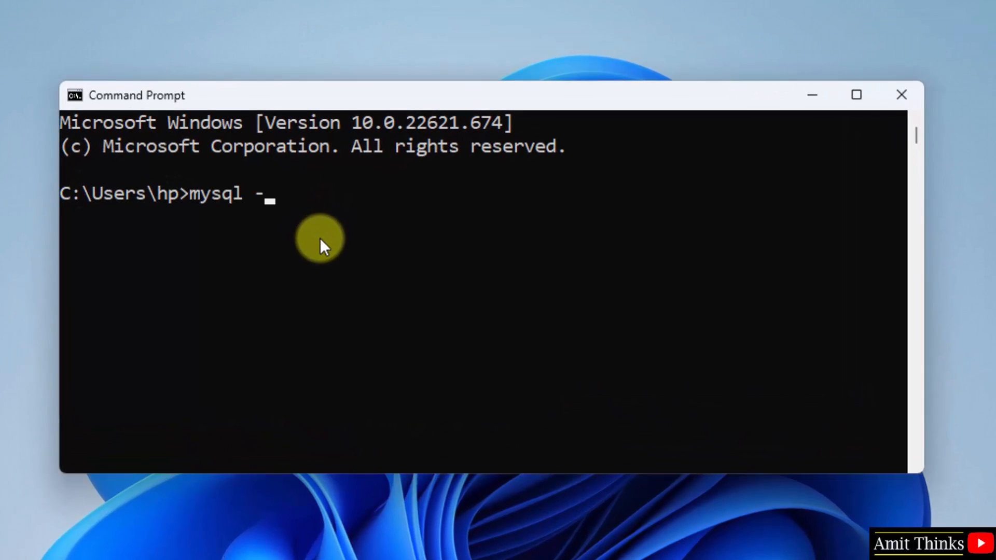
type("-version")
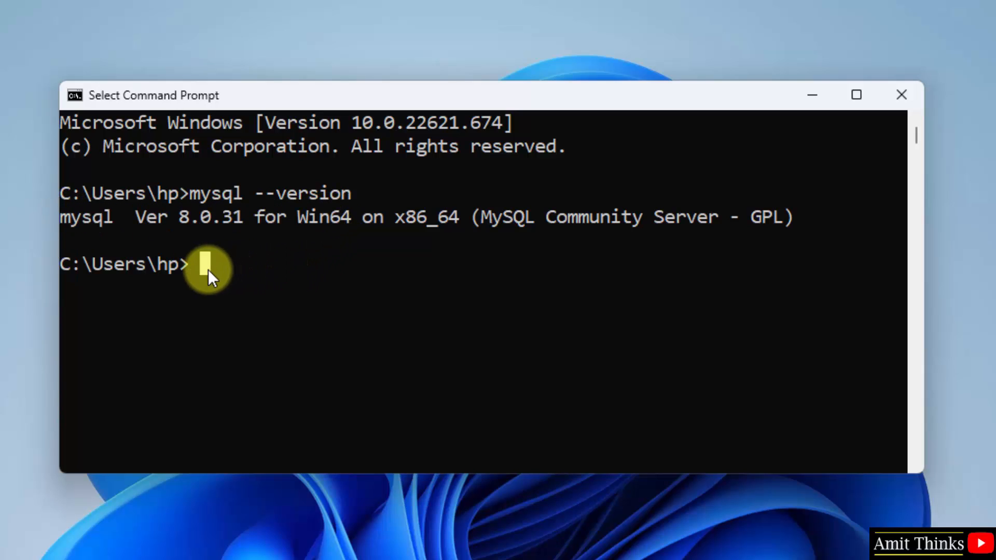
type("mysql")
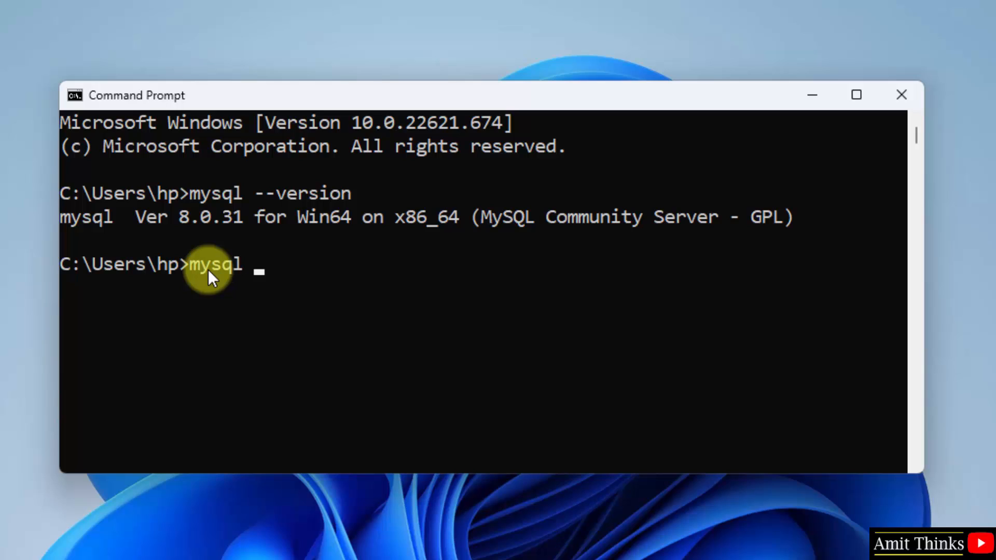
type("-u")
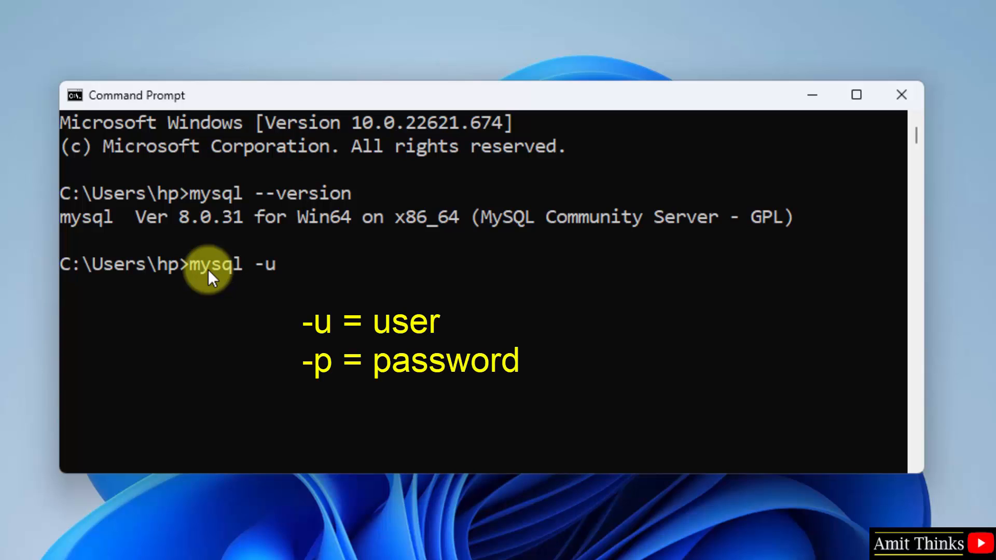
type("root -")
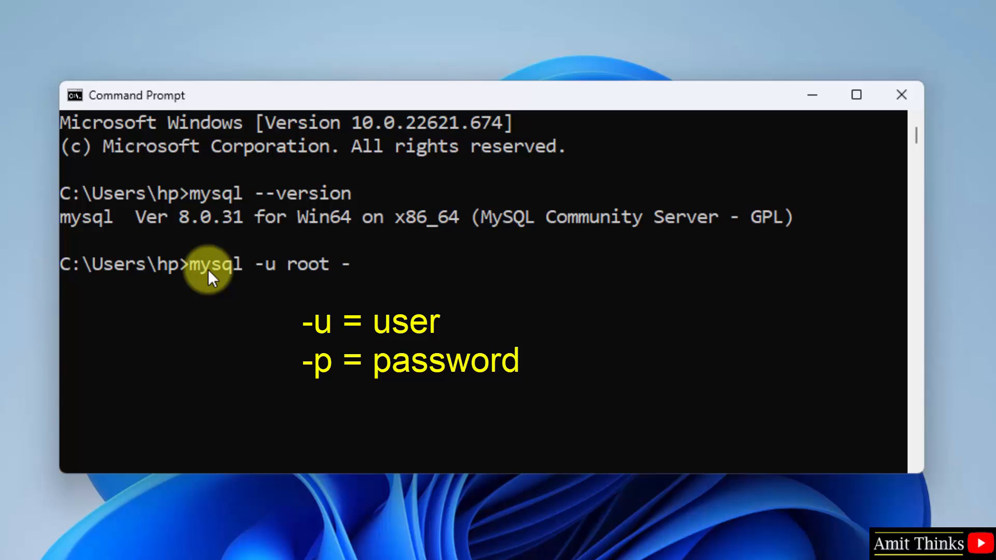
type("p")
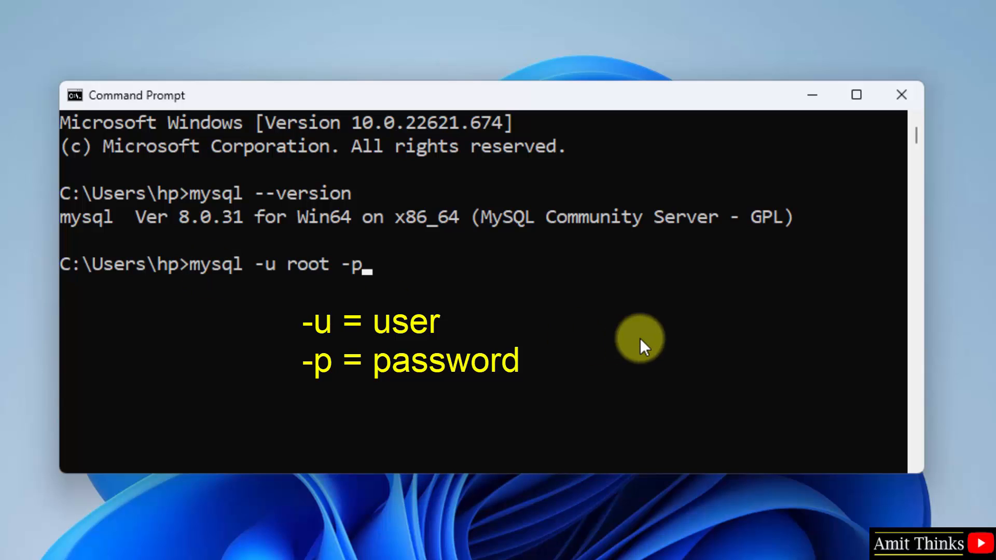
key("enter")
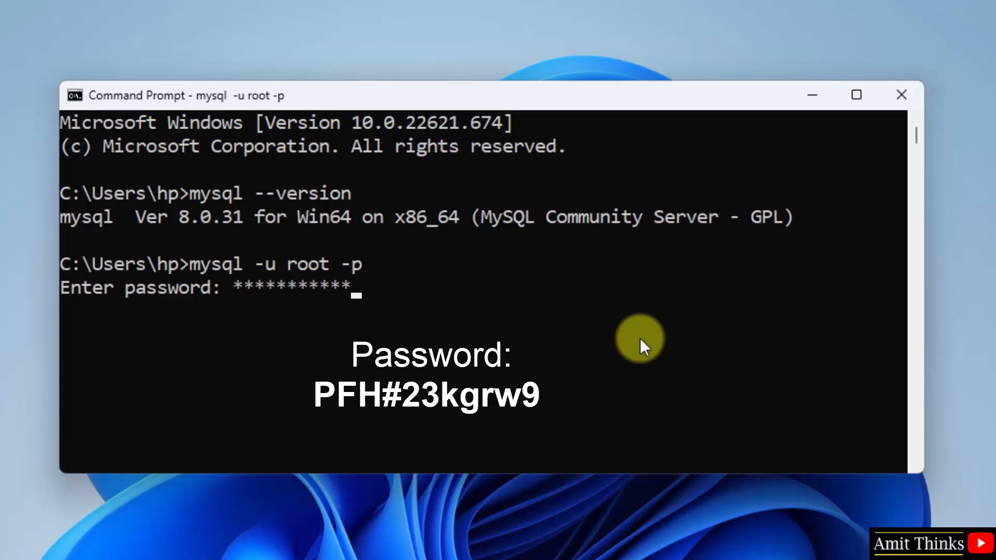
Submit the root password and run show databases; to list the four default databases.
key("Enter")
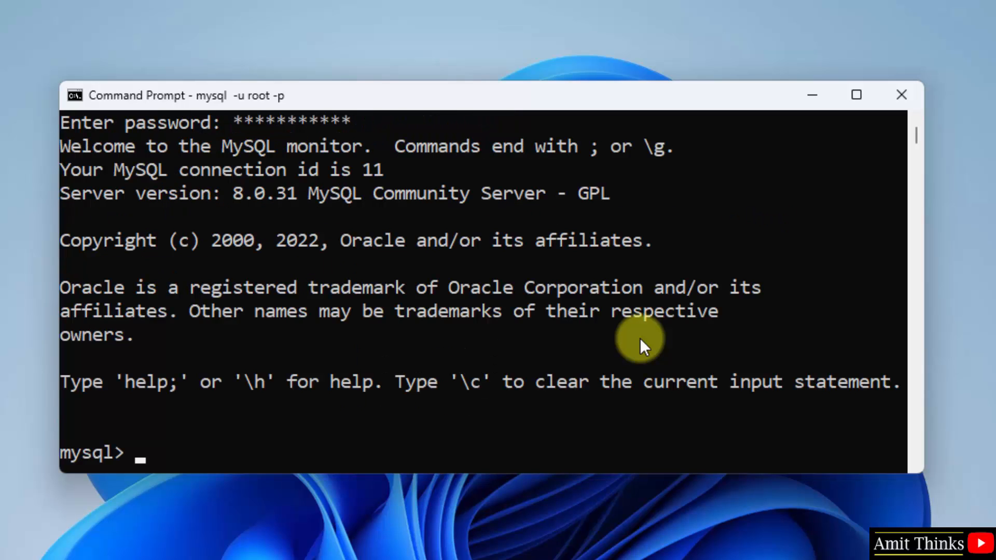
mouse_move(918, 479)
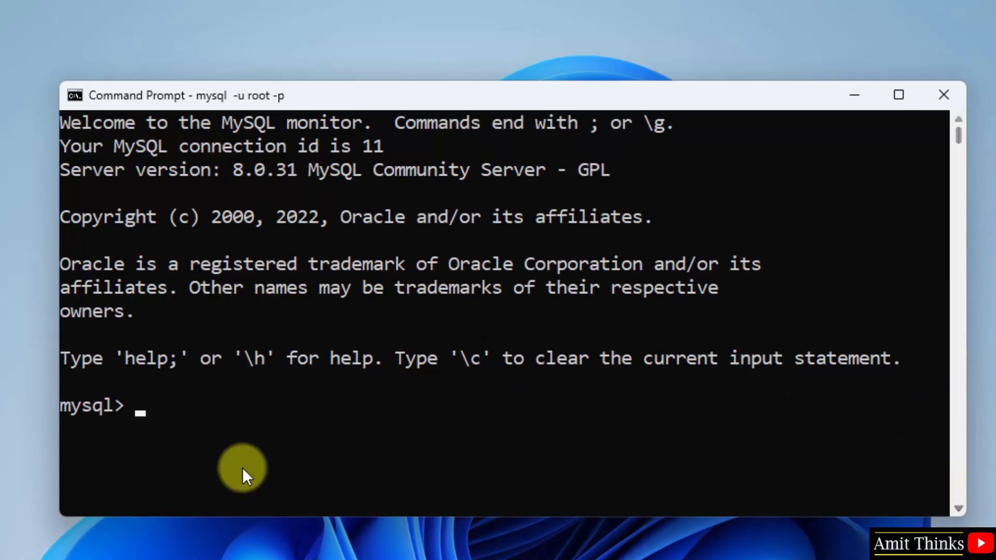
type("sh")
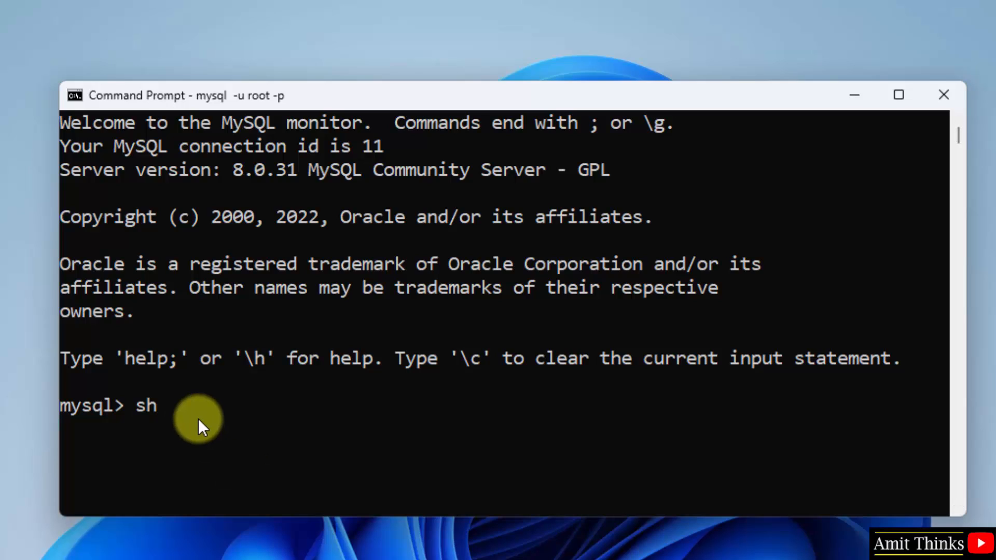
type("ow database")
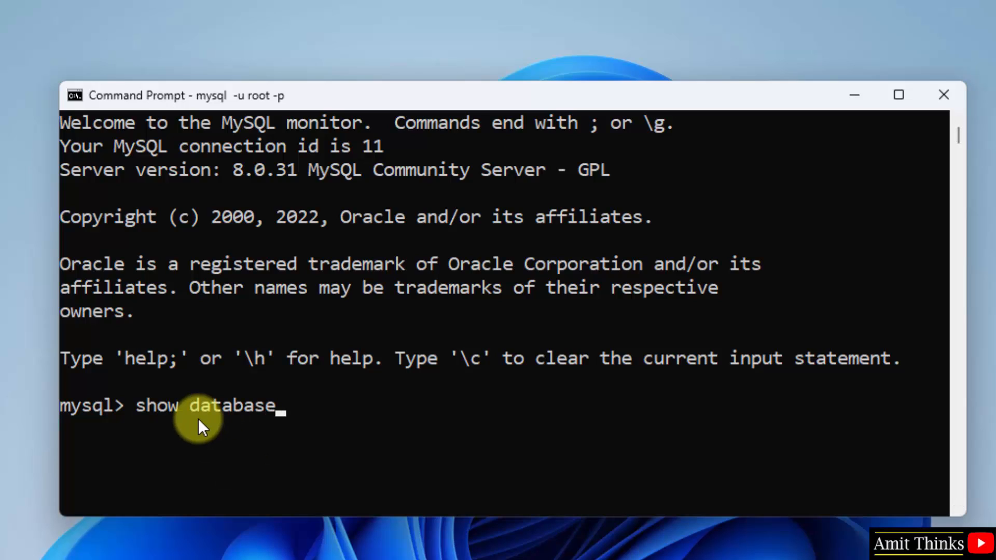
type("s;")
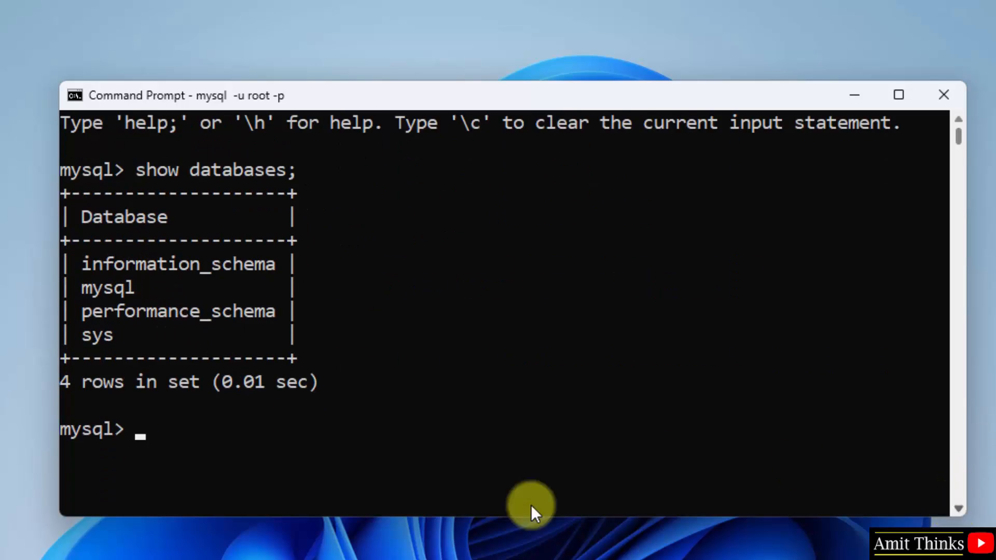
Run create database amitdb; and verify amitdb appears among five databases with show databases;.
type("create")
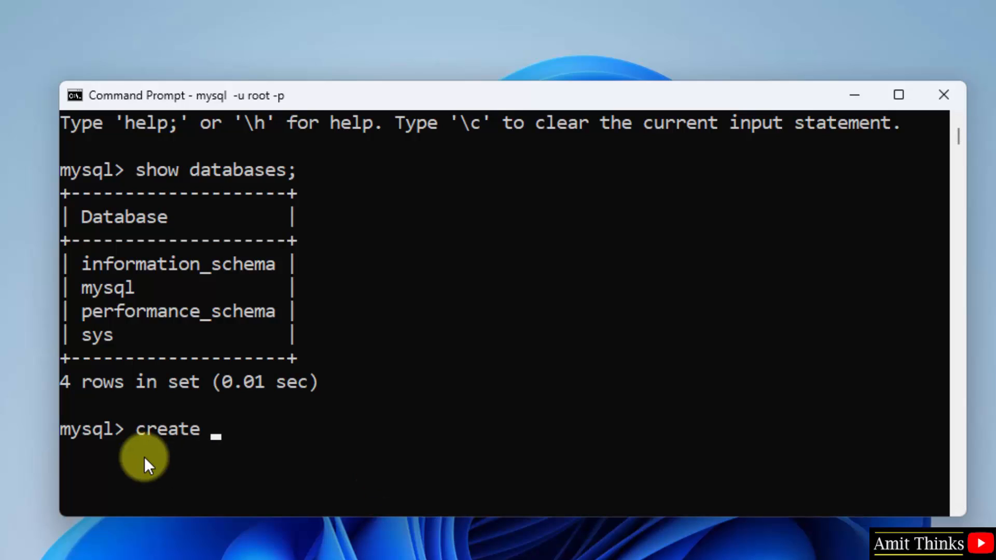
type("database")
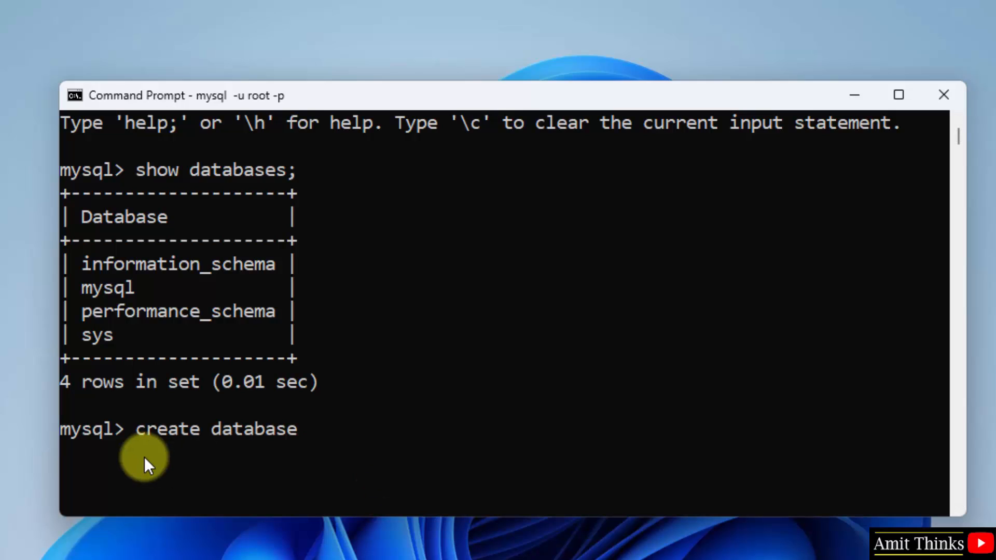
type("amtidb")
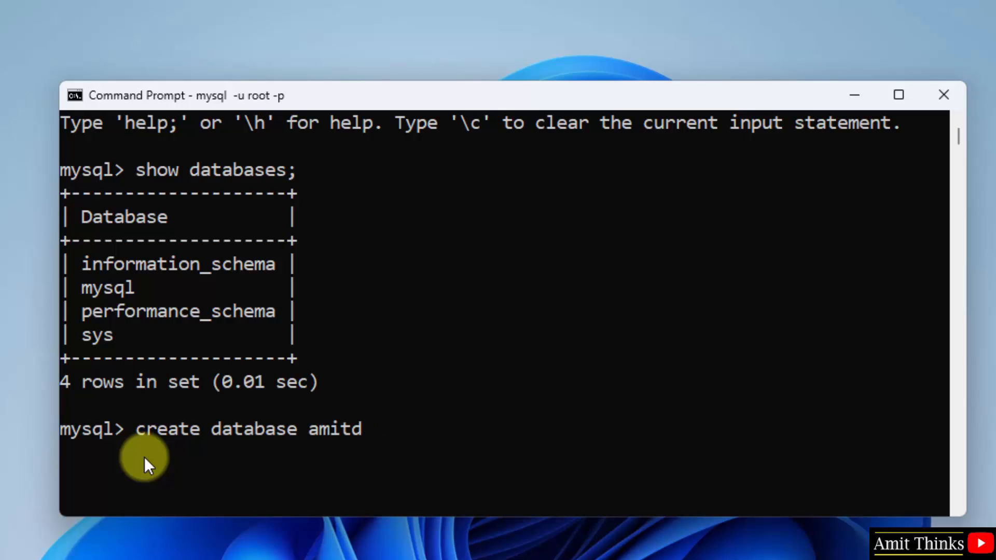
type("b;")
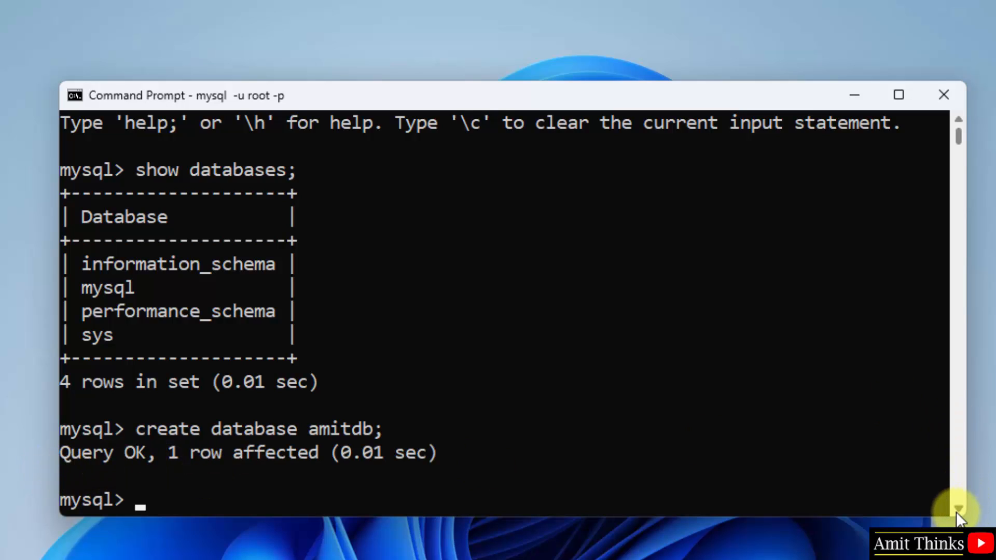
scroll("down", 3)
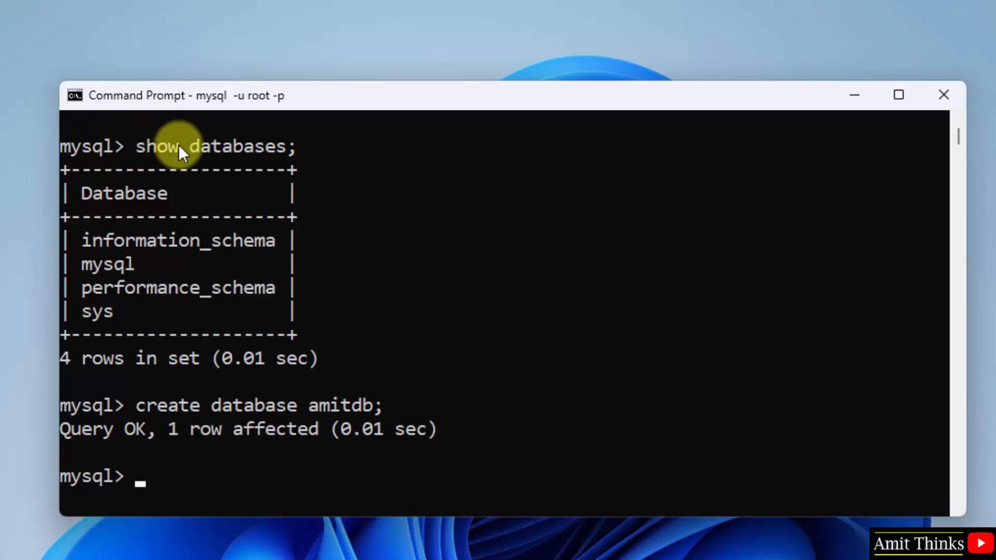
mouse_move(168, 457)
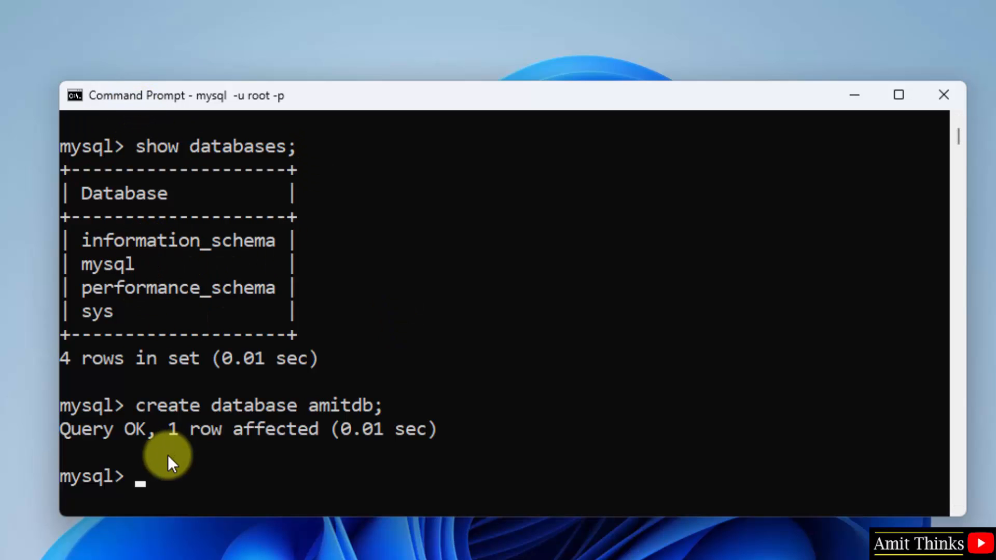
type("show databases;")
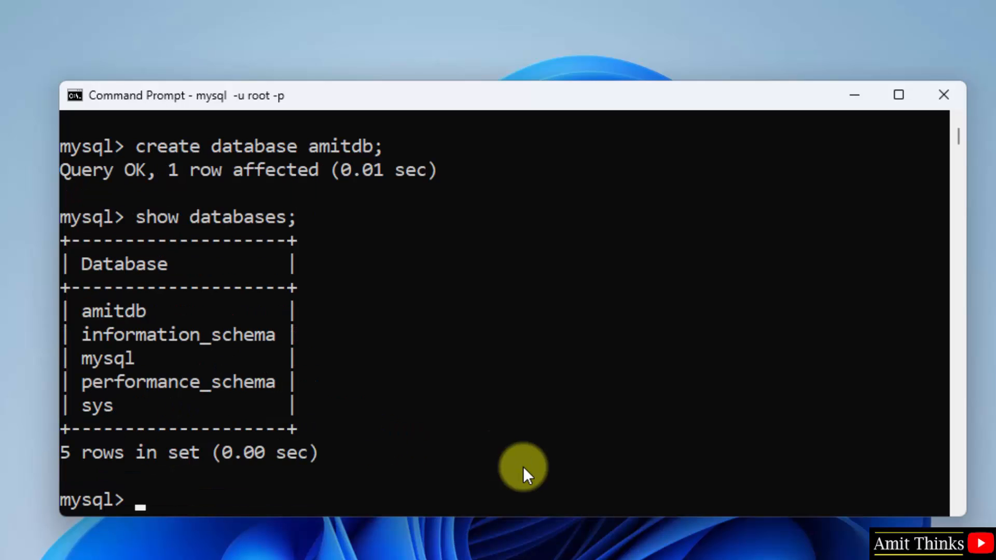
double_click(113, 311)
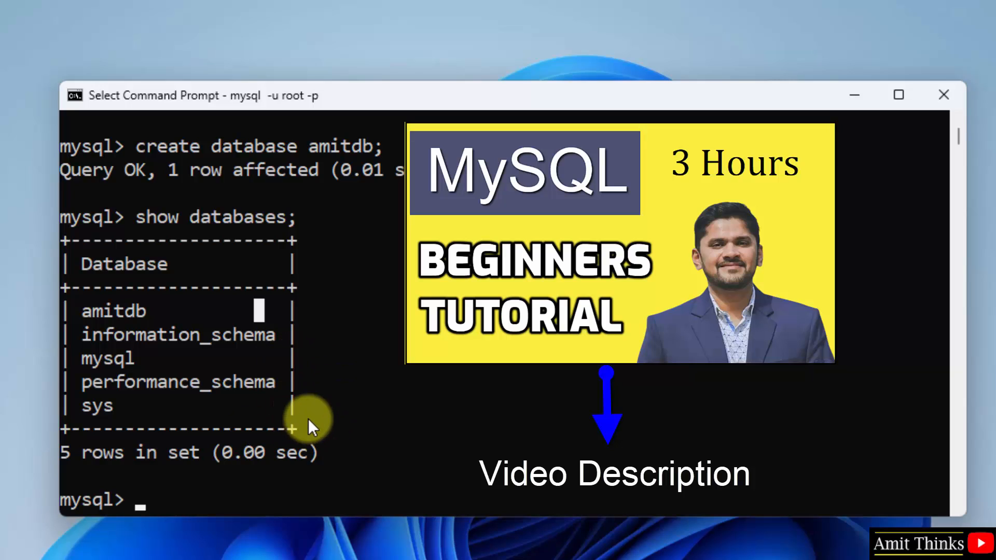
mouse_move(330, 424)
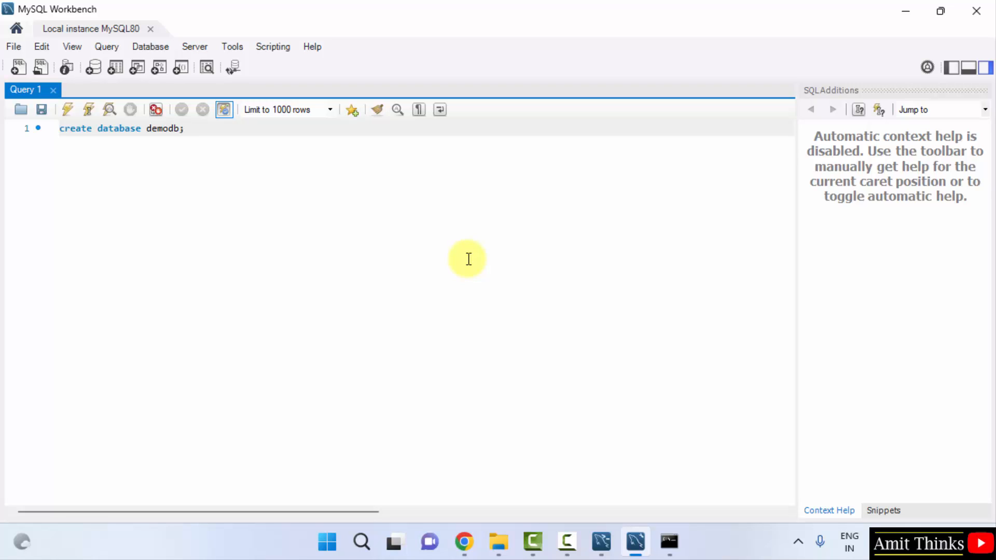
mouse_move(277, 231)
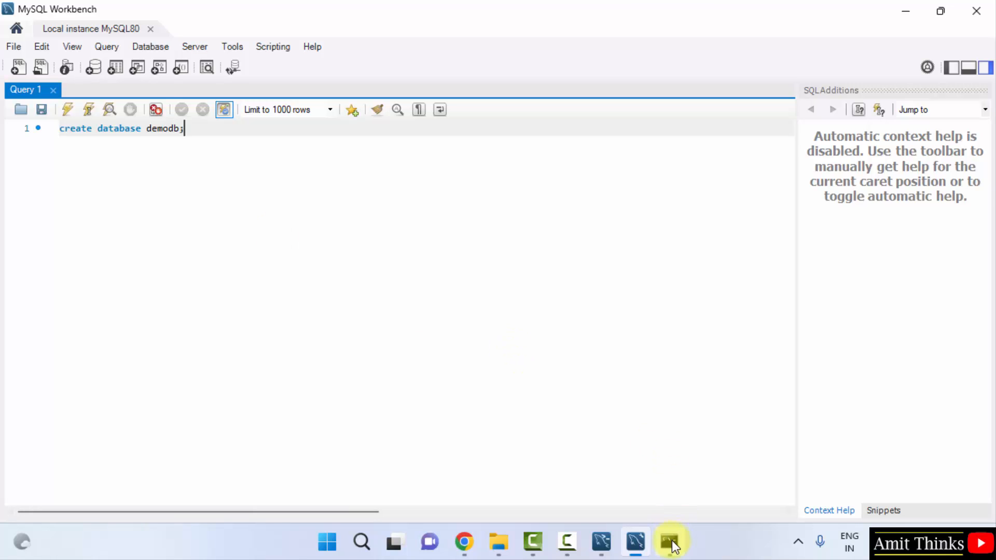
Return from Workbench's demodb query to the Command Prompt listing amitdb.
left_click(669, 542)
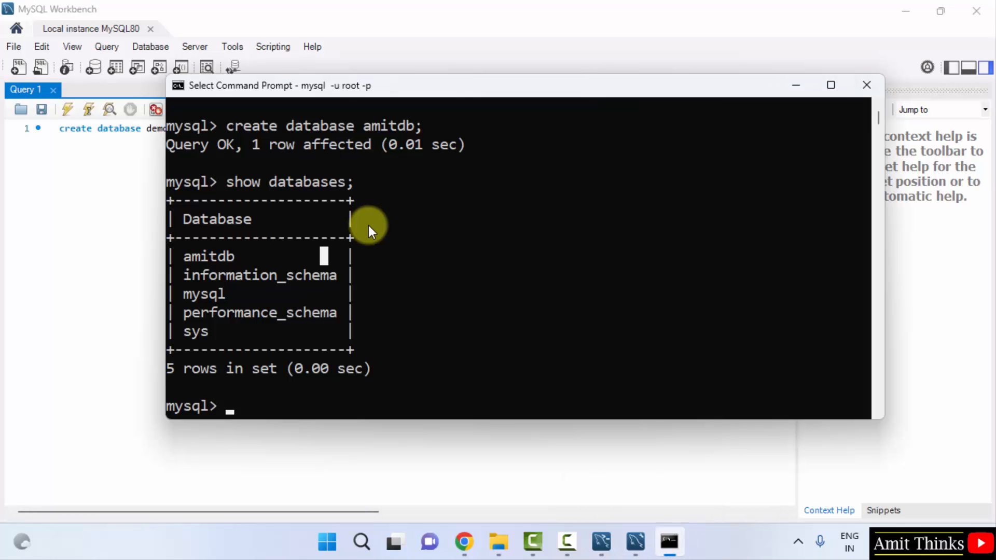